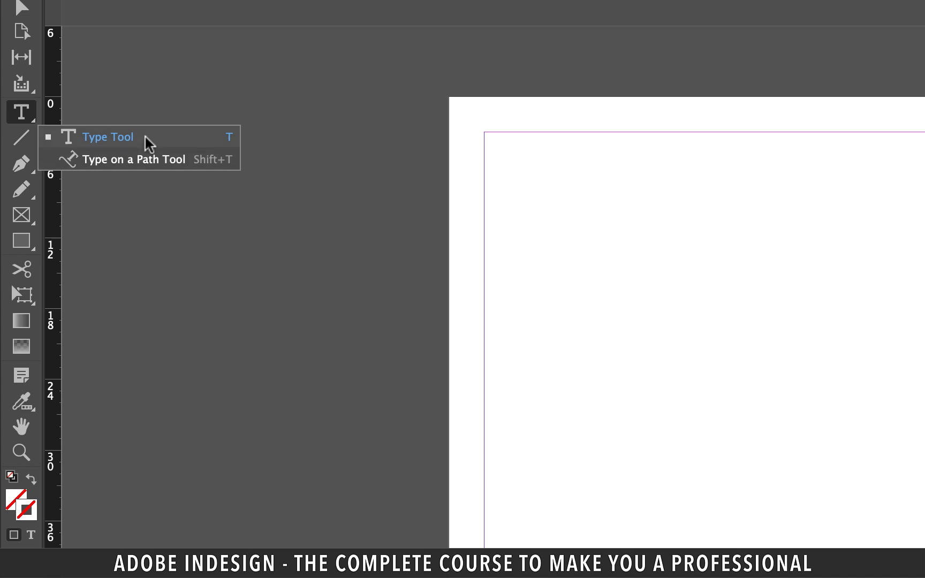
Step: Pick the Type tool from the toolbar flyout
click(108, 136)
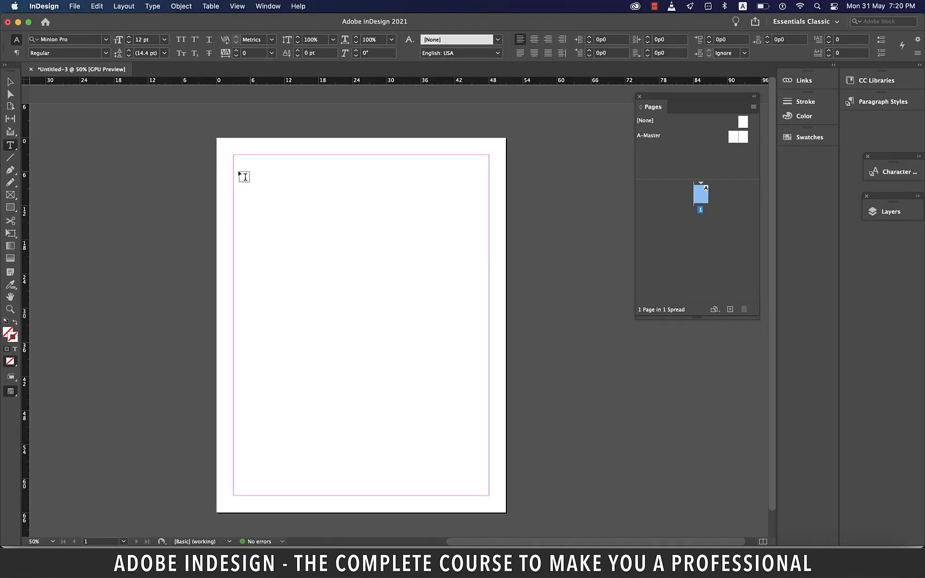
mouse_move(314, 243)
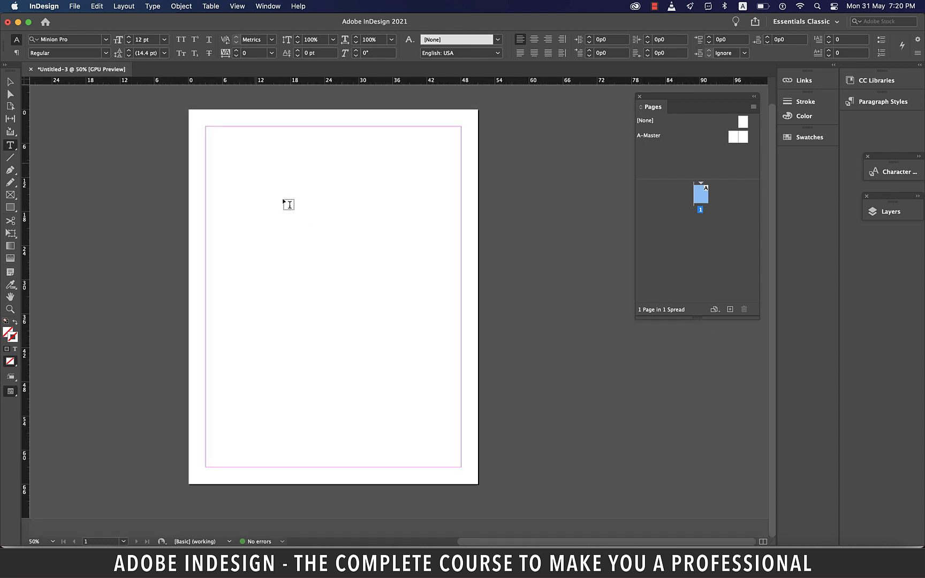
mouse_move(247, 173)
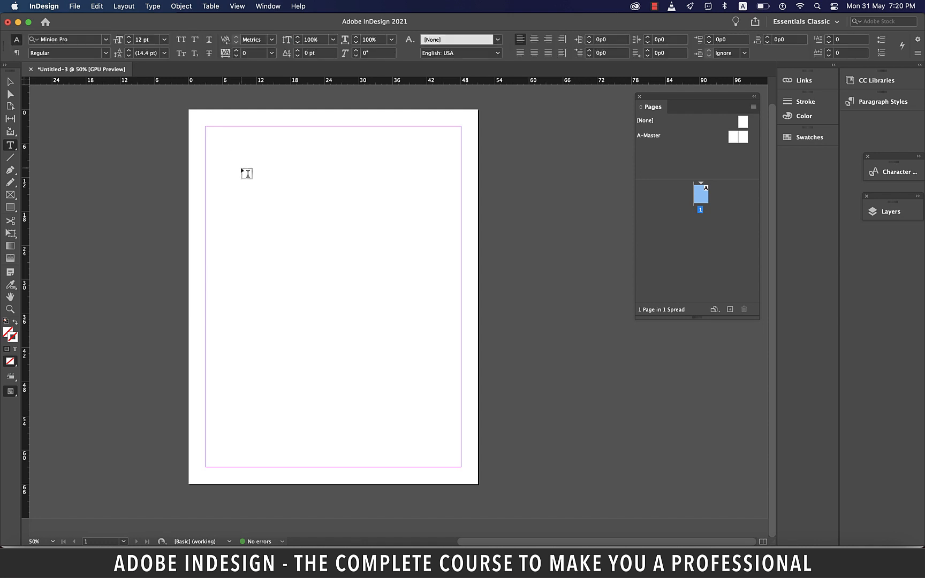
mouse_move(230, 154)
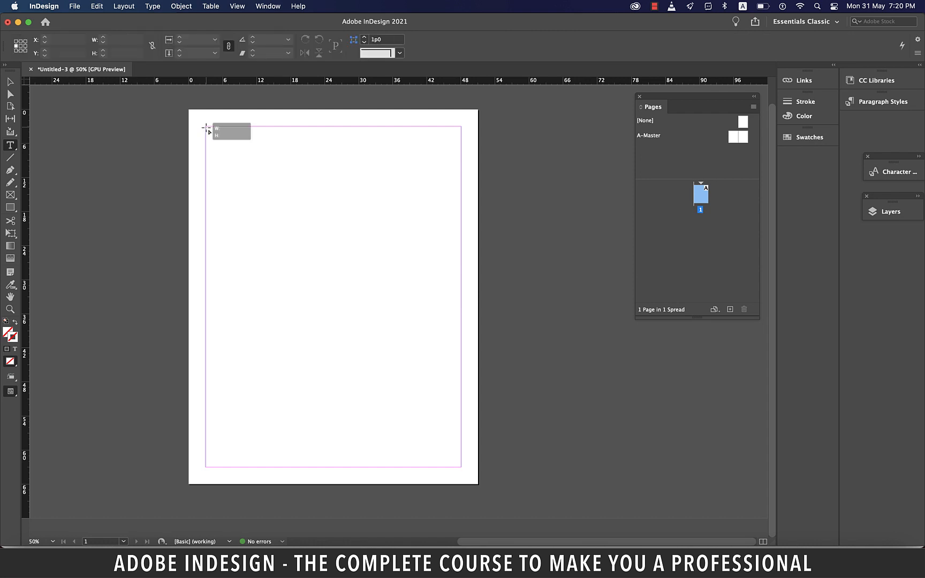
Step: Draw a text frame at the top-left margin corner and fill it with placeholder text
drag(207, 127, 305, 288)
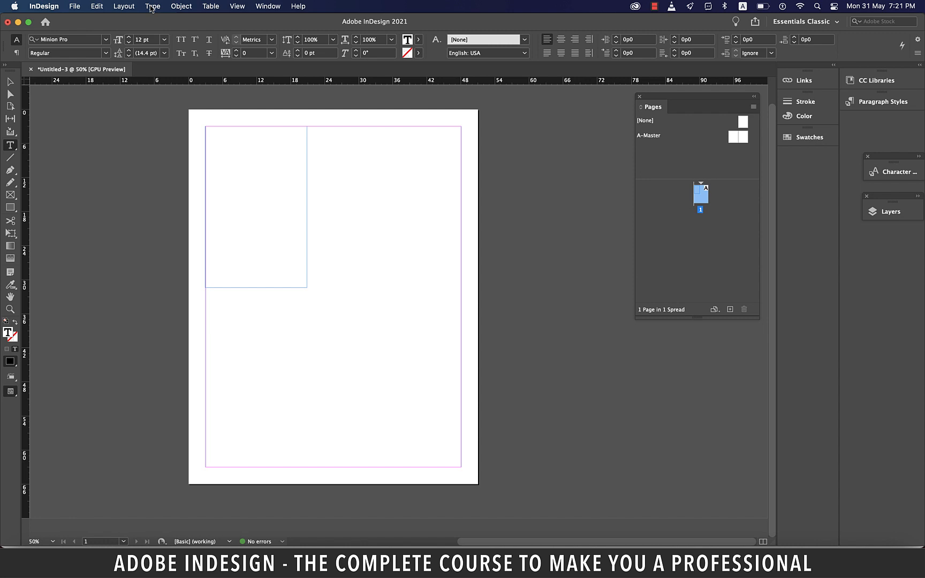
click(153, 6)
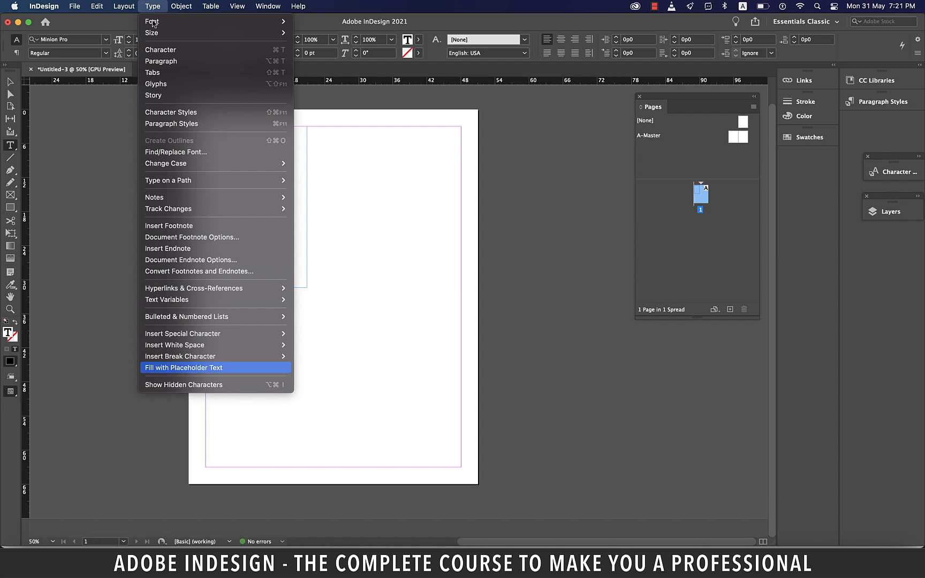
click(184, 368)
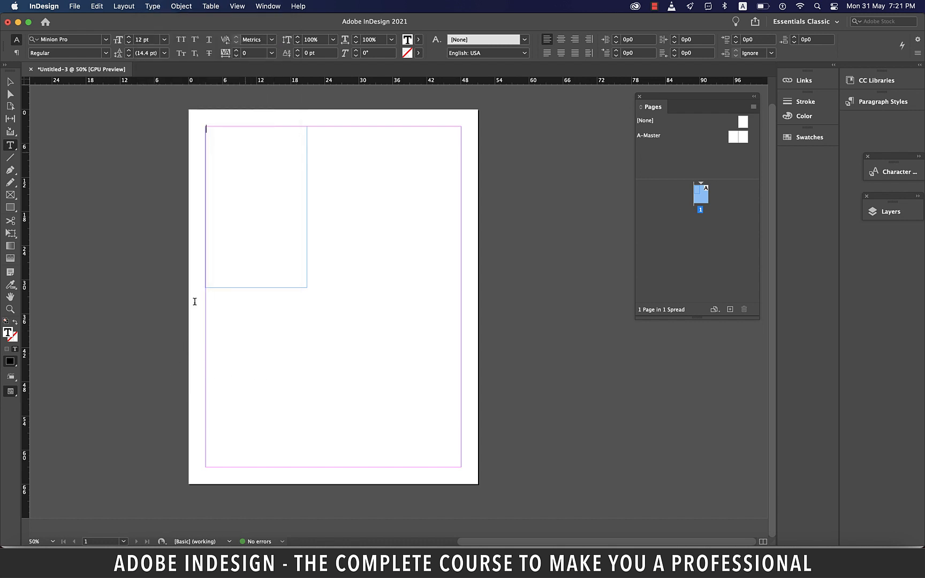
right_click(248, 146)
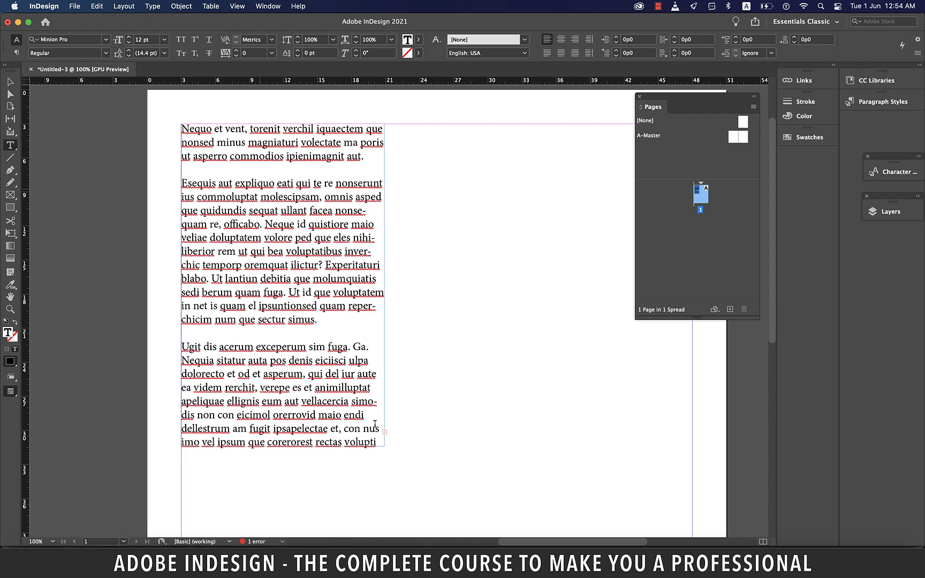
Step: Place the cursor in the placeholder text and select all of it with Cmd+A
click(184, 170)
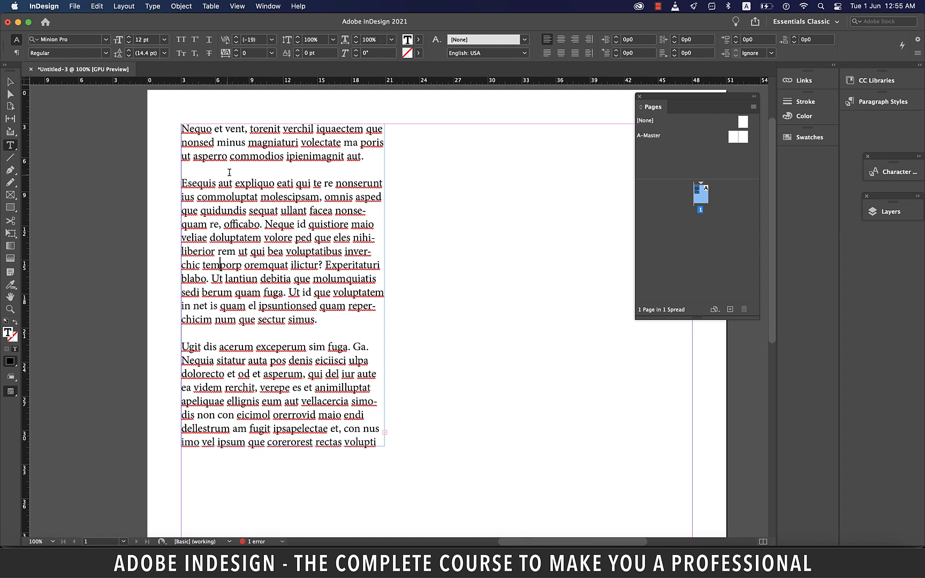
double_click(196, 128)
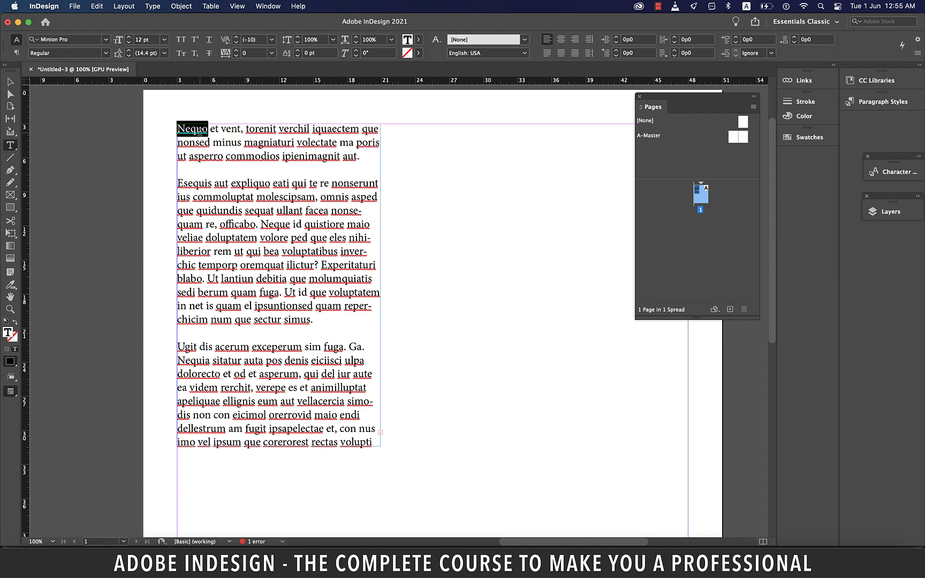
key(cmd+a)
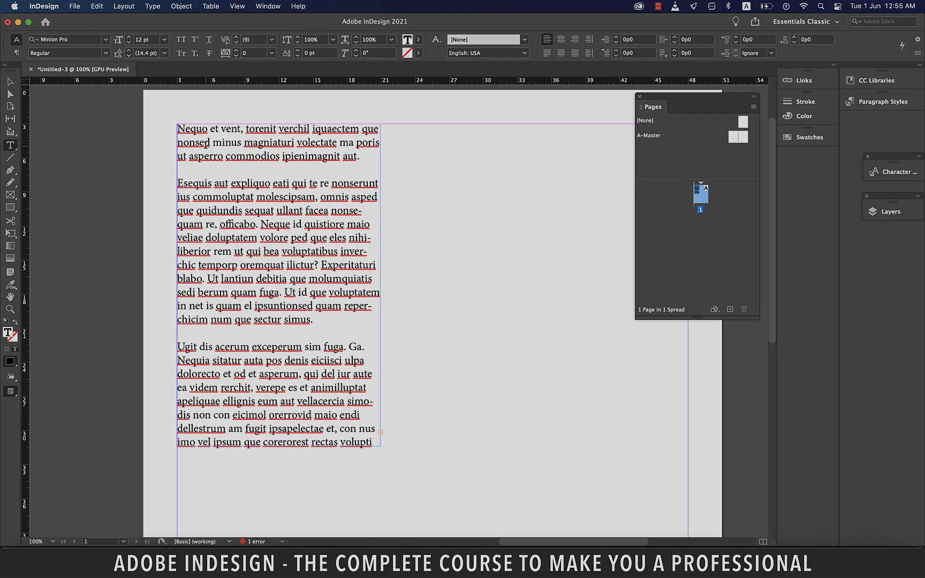
key(cmd+a)
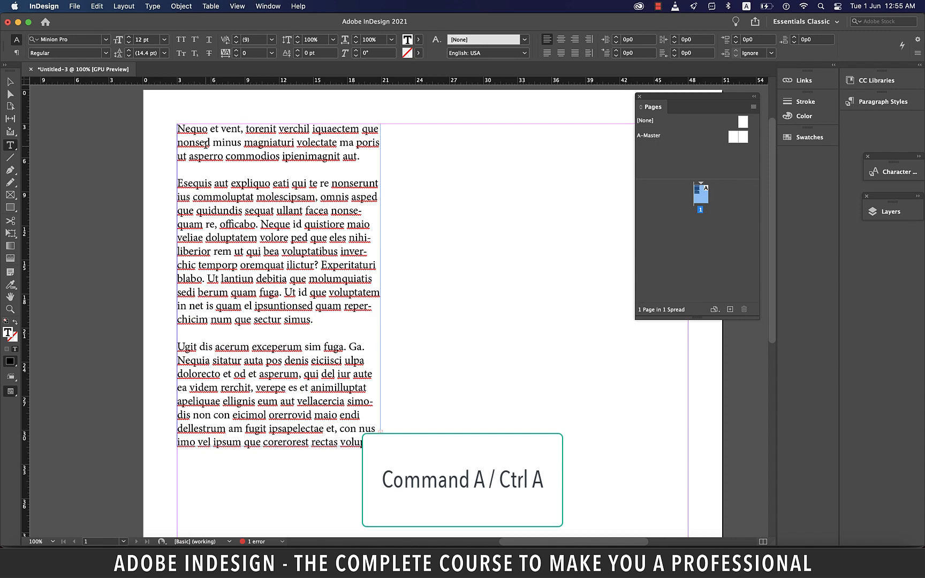
key(cmd+a)
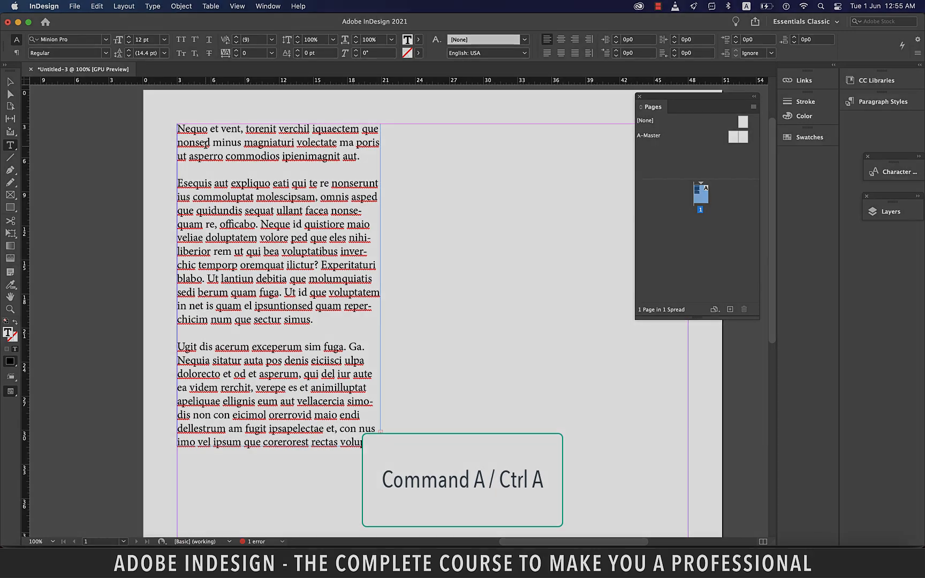
key(cmd+a)
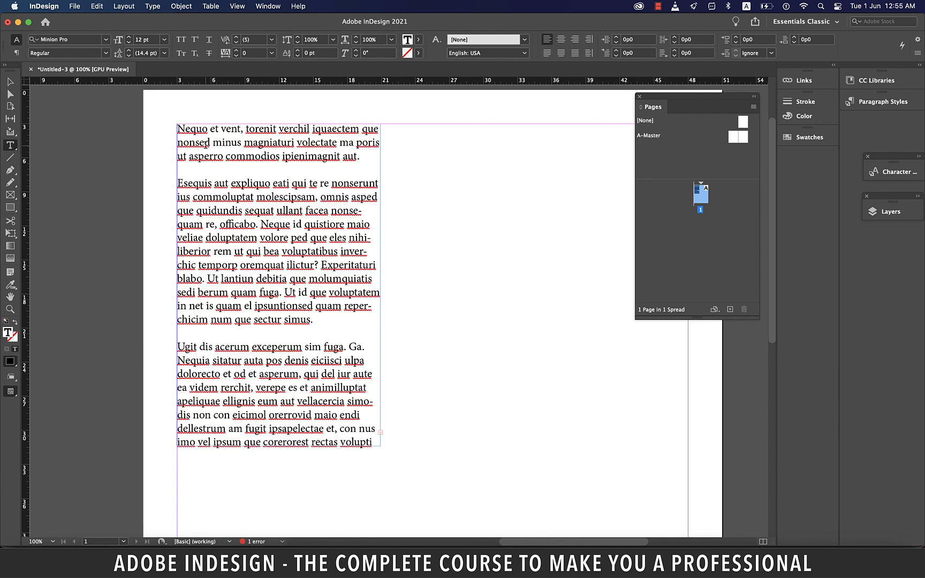
click(204, 142)
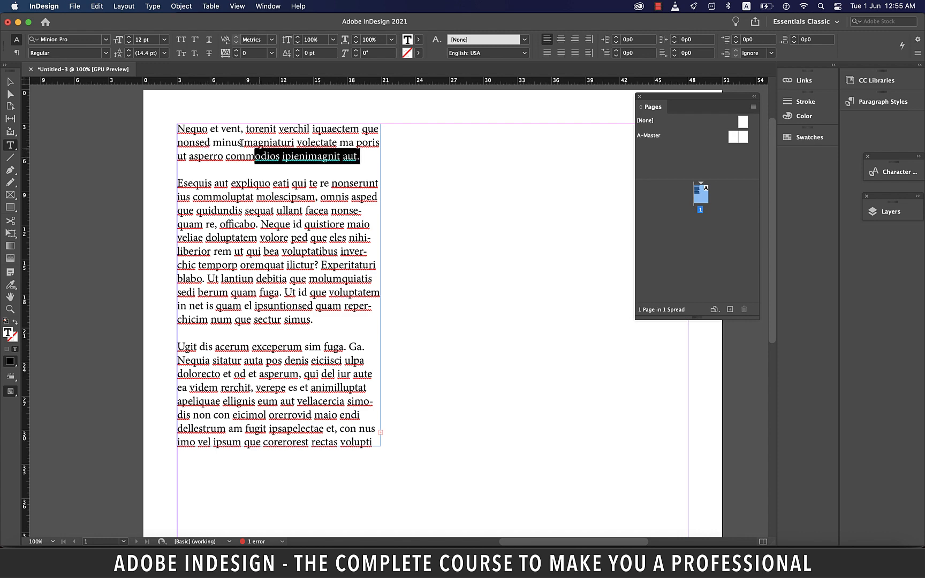
Step: Set the first paragraph in Noteworthy Light, trying 60 pt before settling on 12 pt
click(65, 39)
text(Noteworthy)
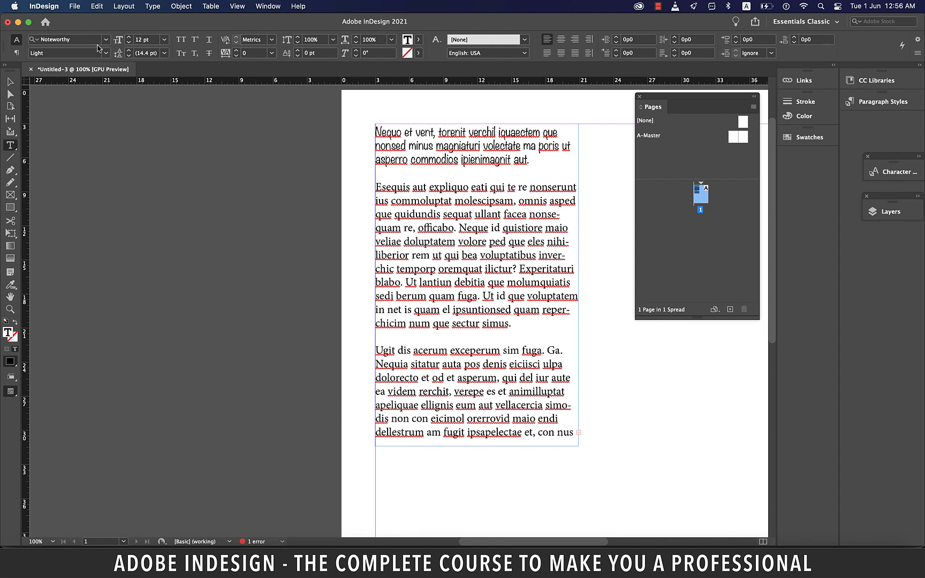
drag(376, 133, 528, 159)
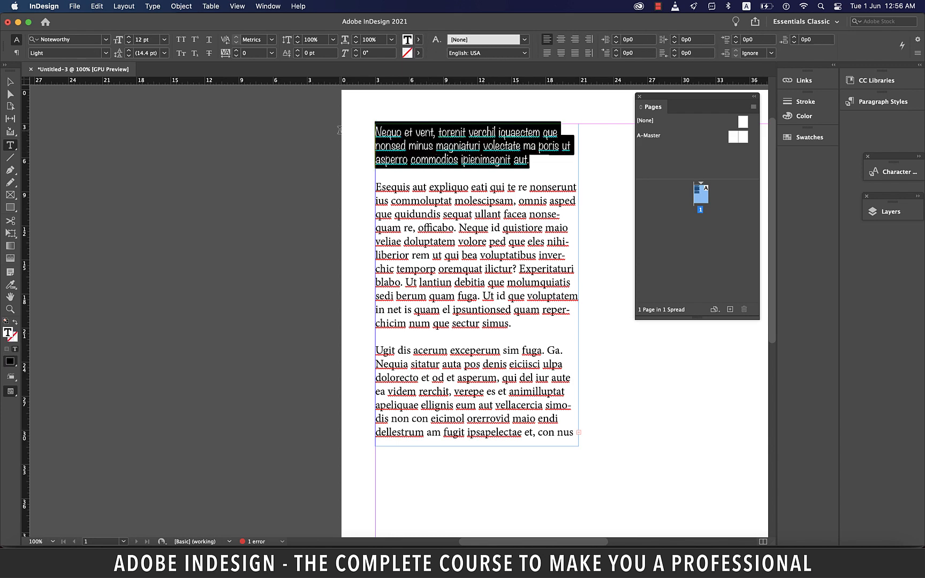
click(163, 40)
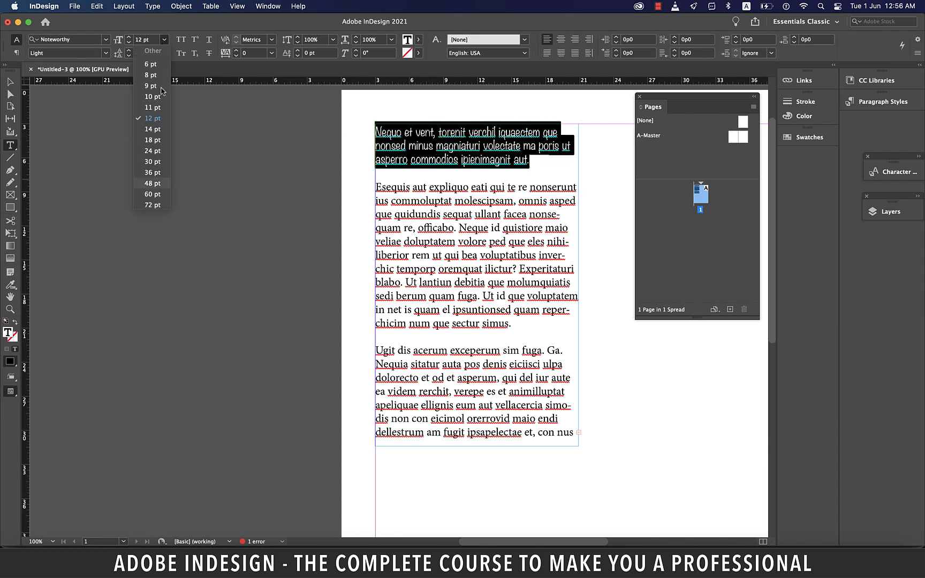
click(152, 193)
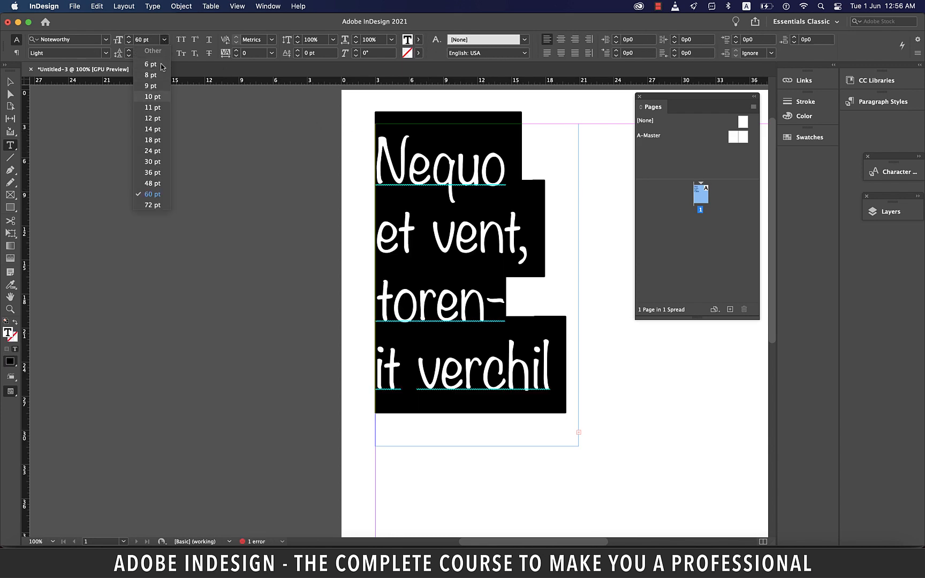
click(152, 118)
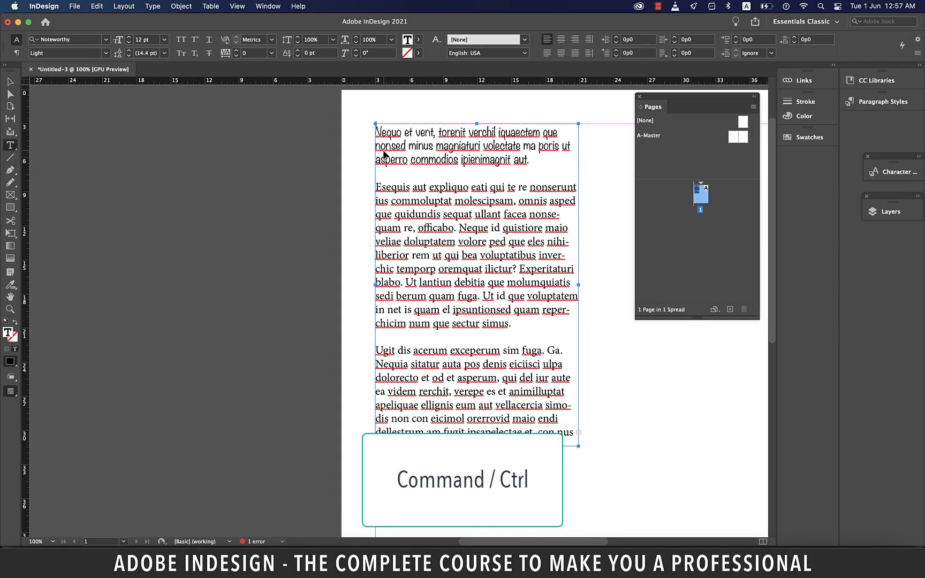
Step: Put the cursor at the story's start and extend the selection with Cmd+Shift+arrow keys
click(416, 131)
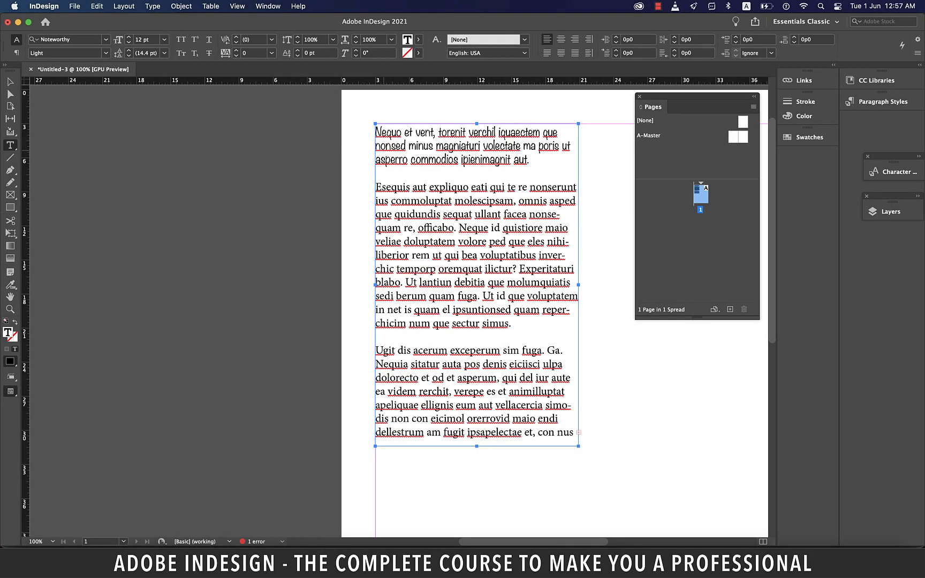
click(500, 131)
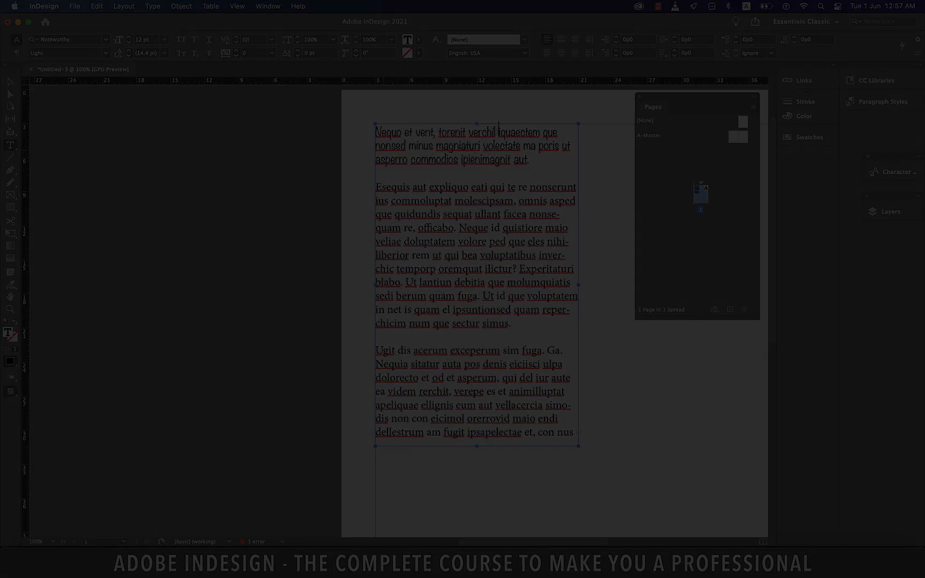
key(cmd)
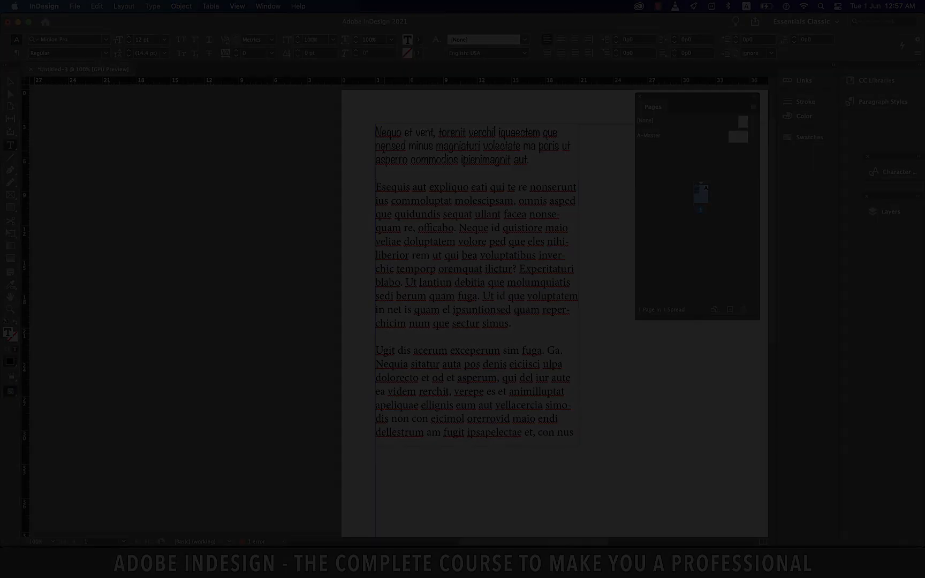
key(cmd+shift+right)
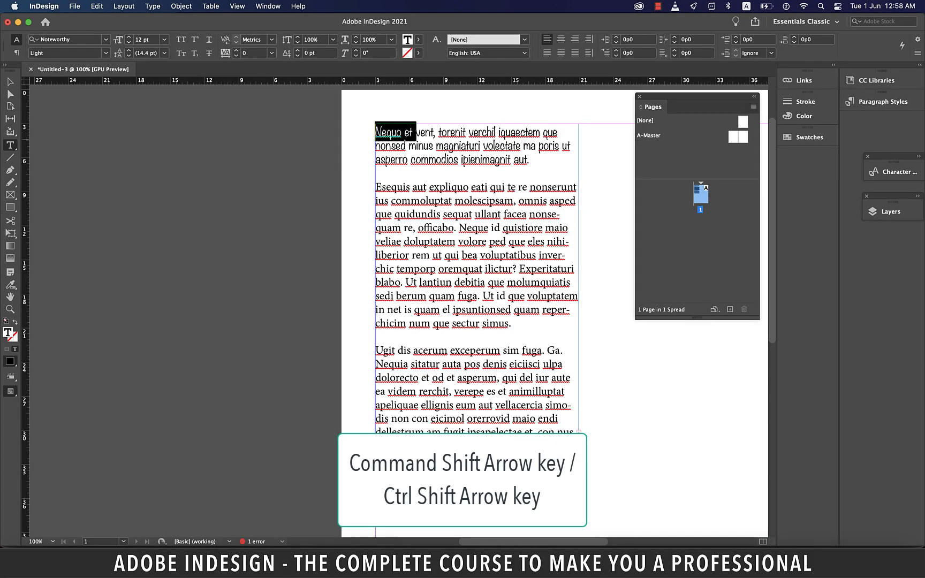
key(cmd+shift+down)
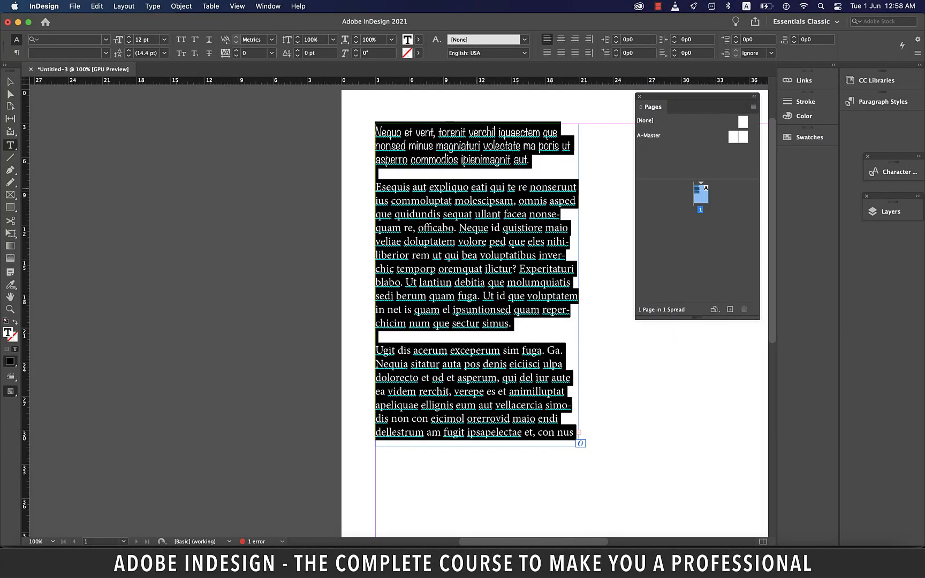
Step: Try right alignment, then justify all paragraphs with last lines flush left
click(575, 40)
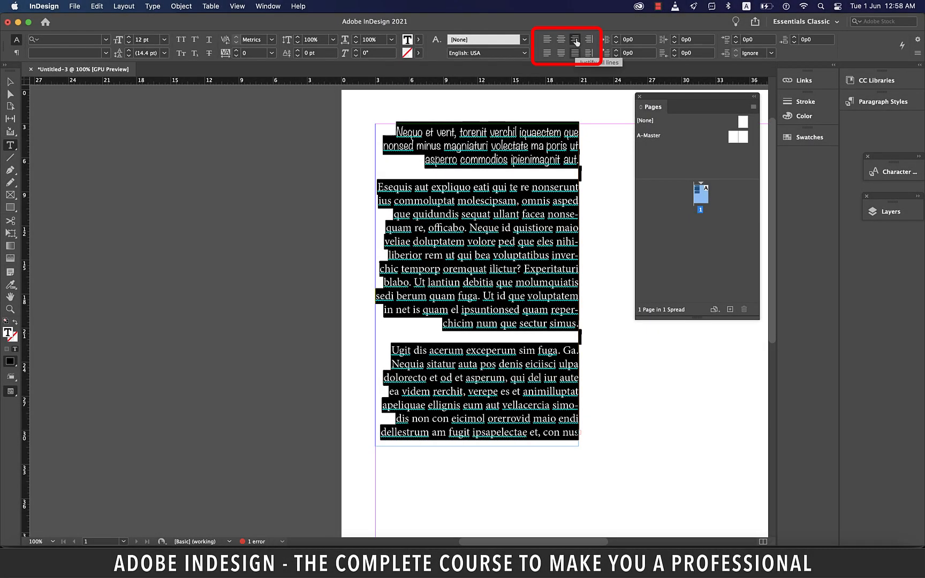
click(560, 53)
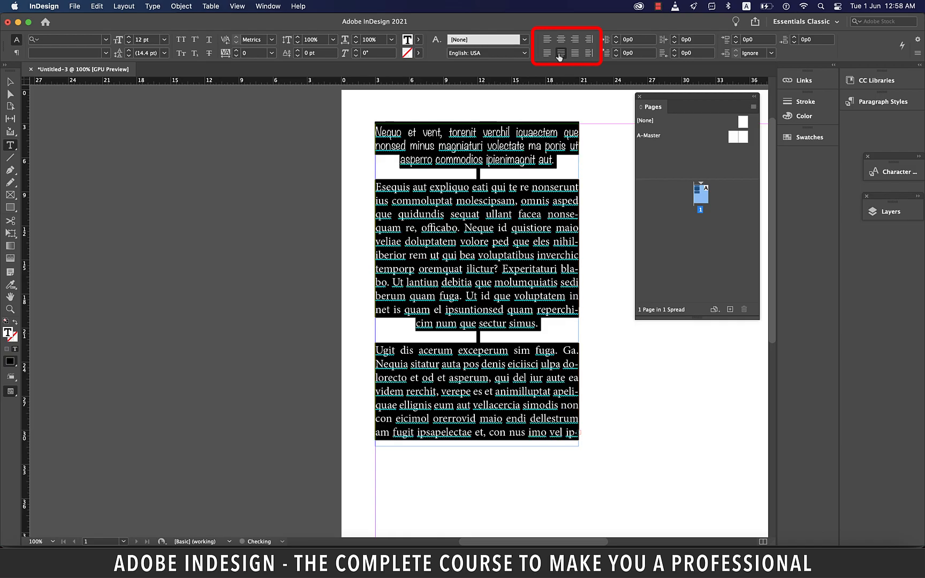
click(546, 53)
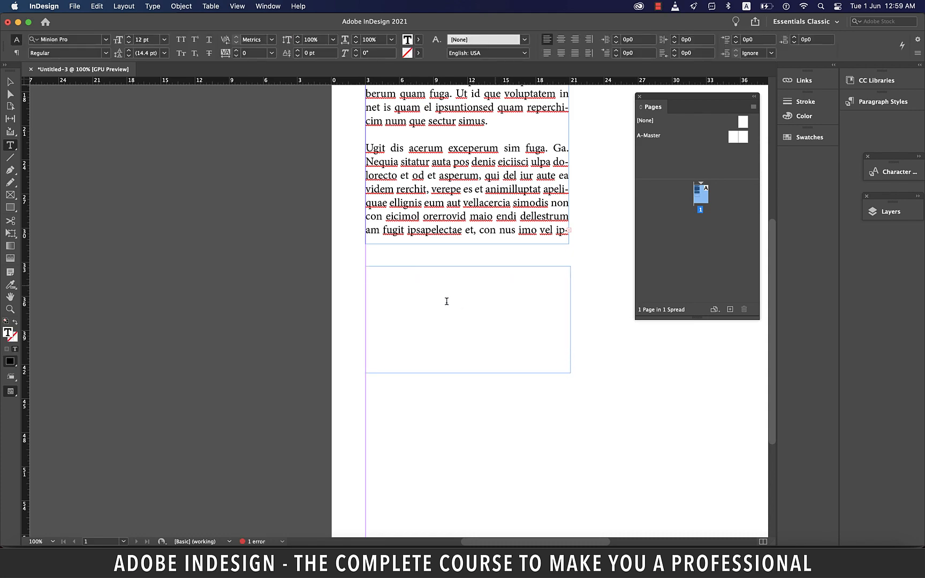
Step: Right-click the empty frame below the story to fill it with placeholder text
right_click(446, 300)
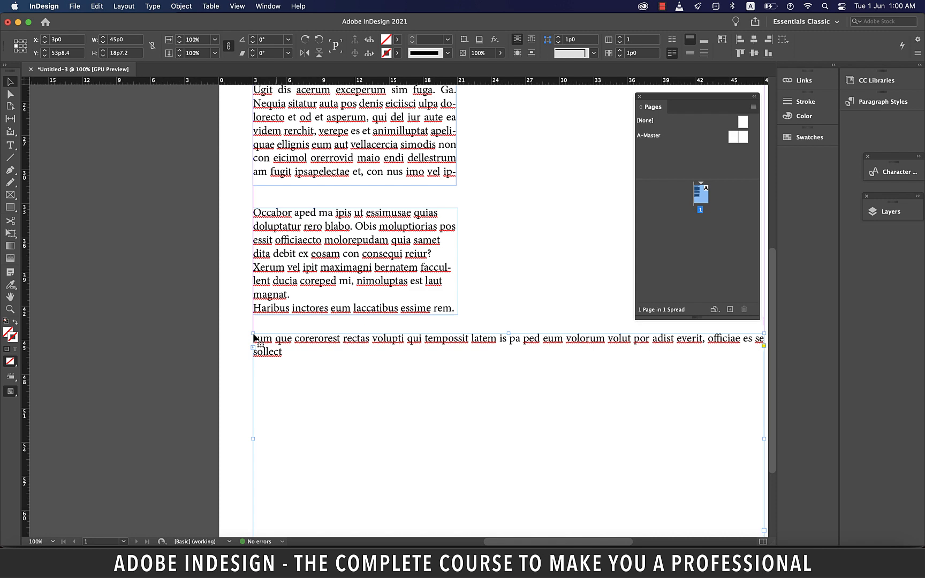
Step: Undo the wide frame, draw a column-width frame below, and type 'alkdasd alksjd lkasd lkajsdn alks'
key(cmd+z)
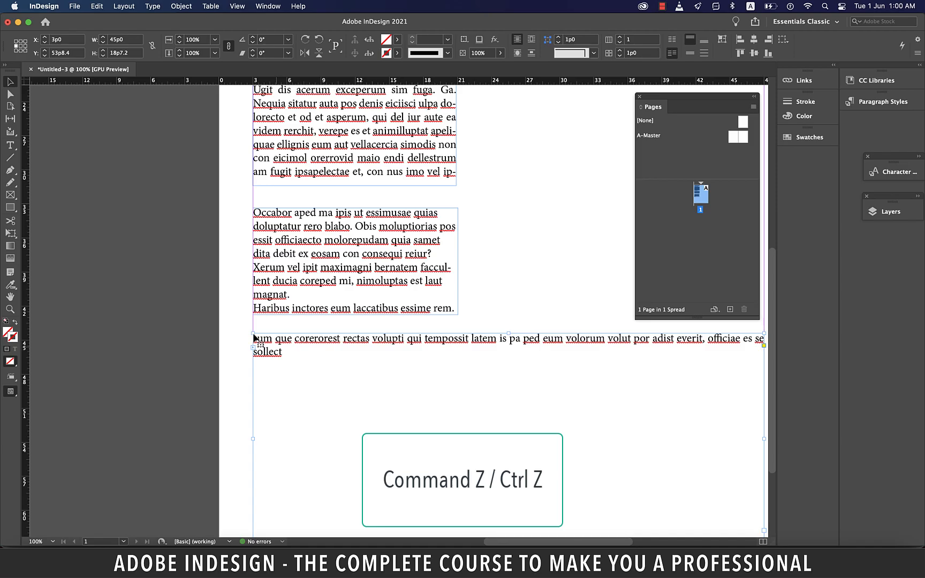
key(cmd+z)
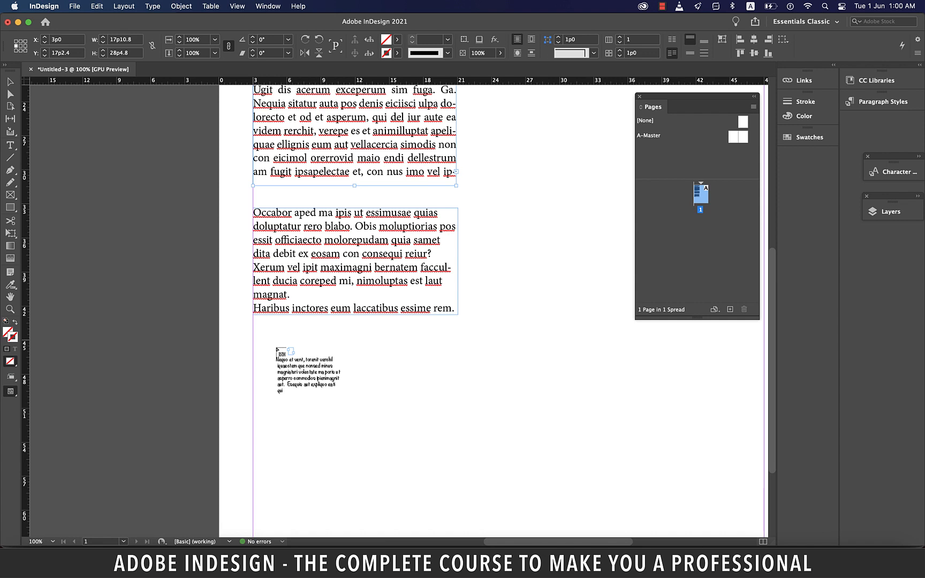
drag(253, 341, 366, 388)
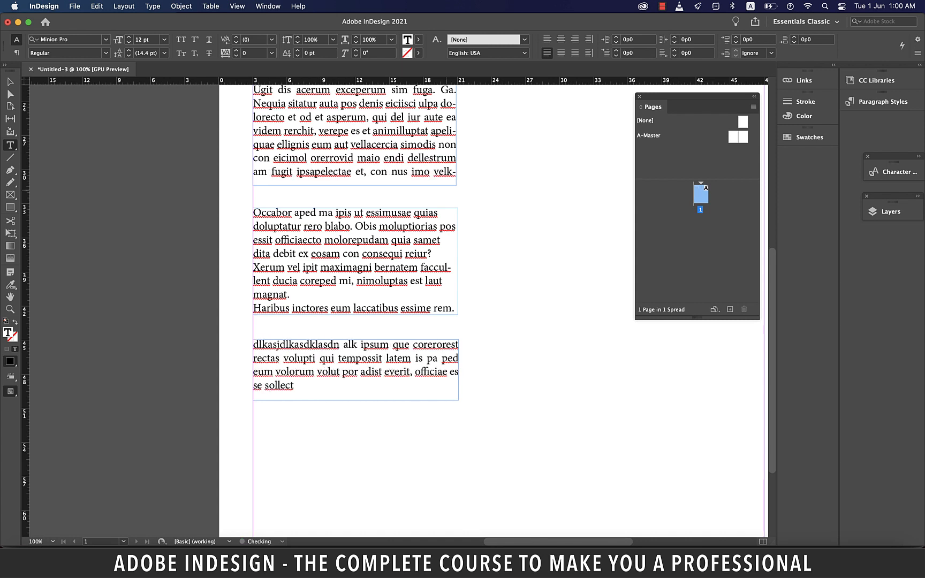
text(alkdasd alksjd lkasd lkajsdn alksd lasd lasjd asd)
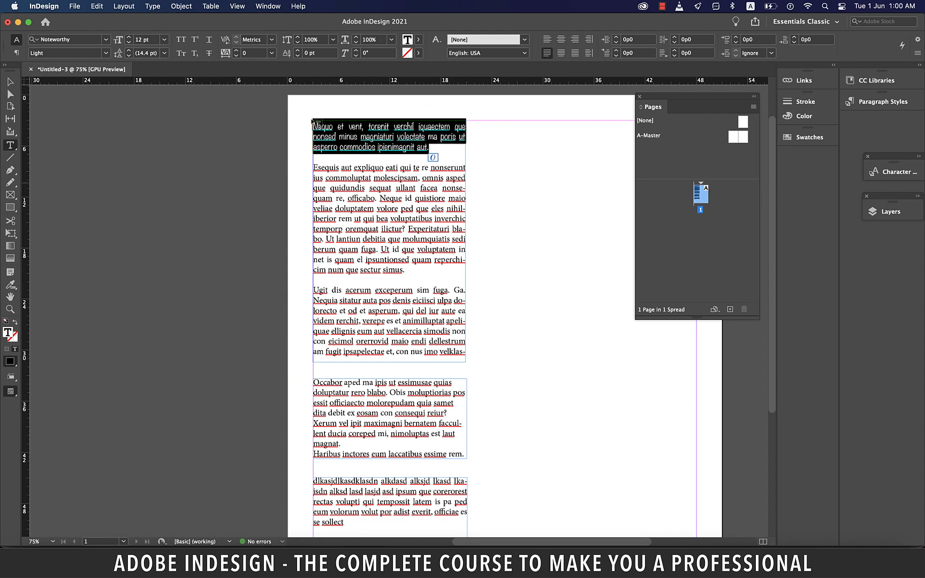
Step: Color the first paragraph blue and the second paragraph red in the Color Picker
click(418, 40)
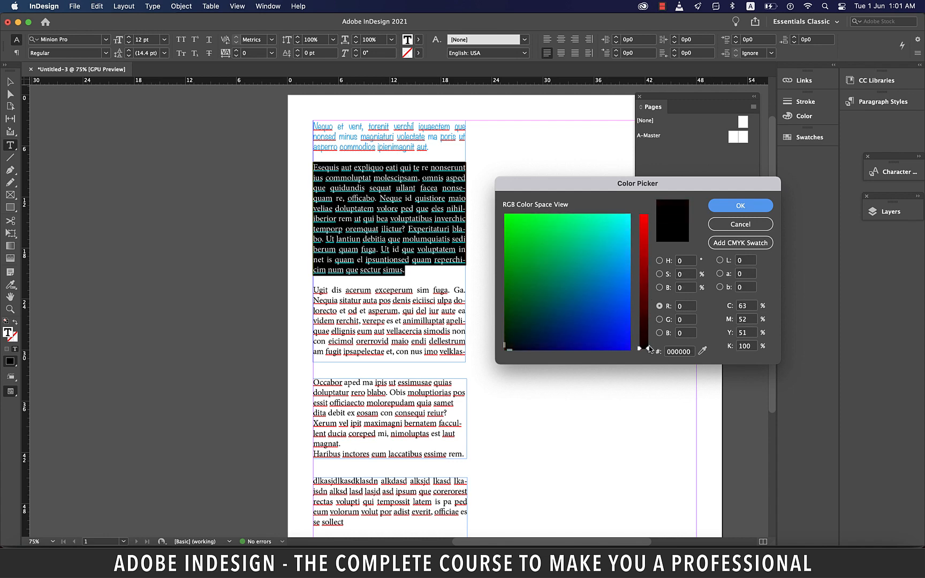
click(660, 319)
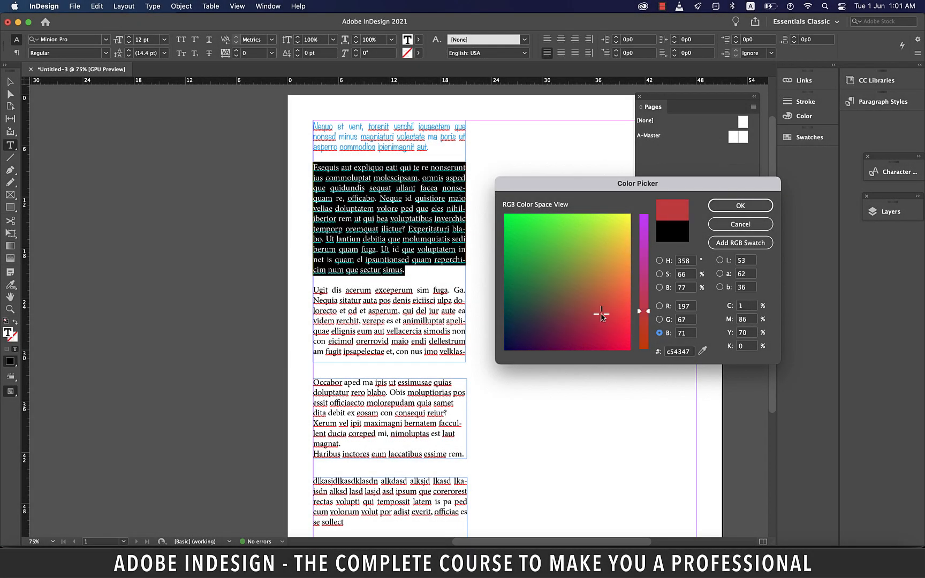
click(740, 205)
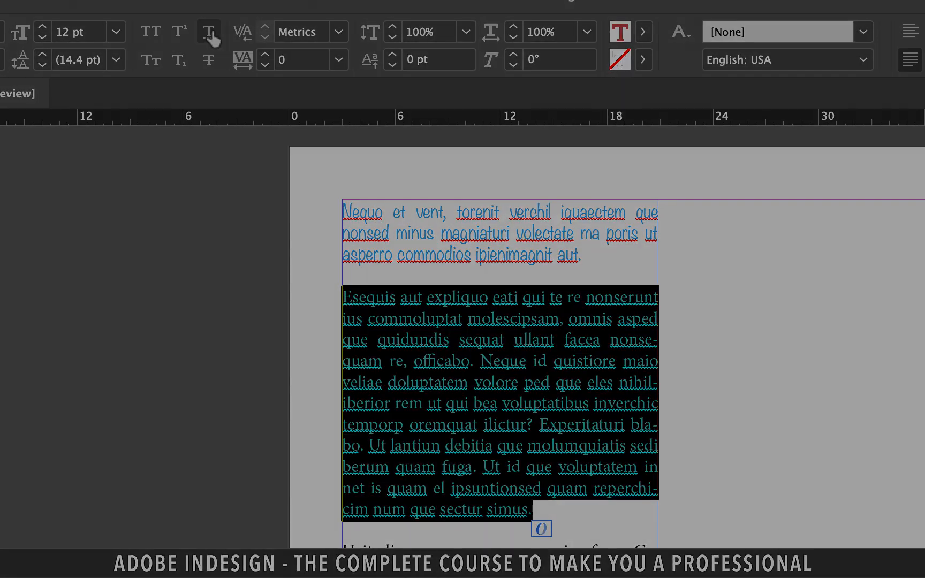
Step: Toggle All Caps on and off for the second paragraph, then give 'aut' subscript and small caps
click(149, 31)
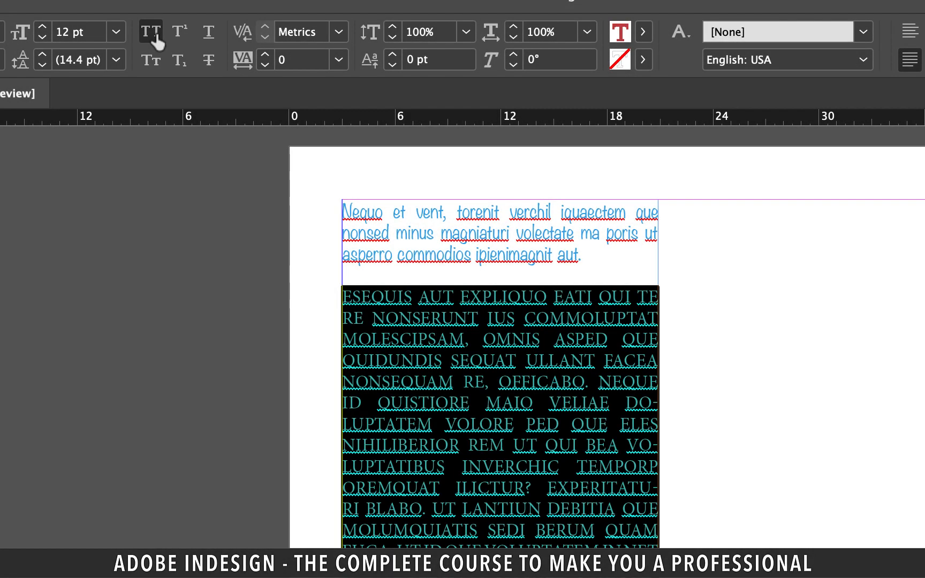
mouse_move(160, 42)
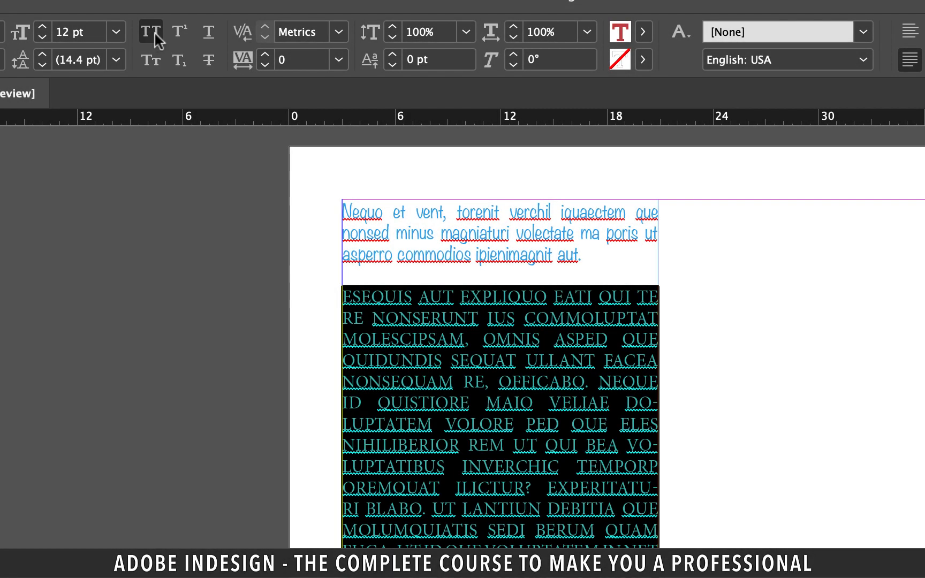
click(180, 32)
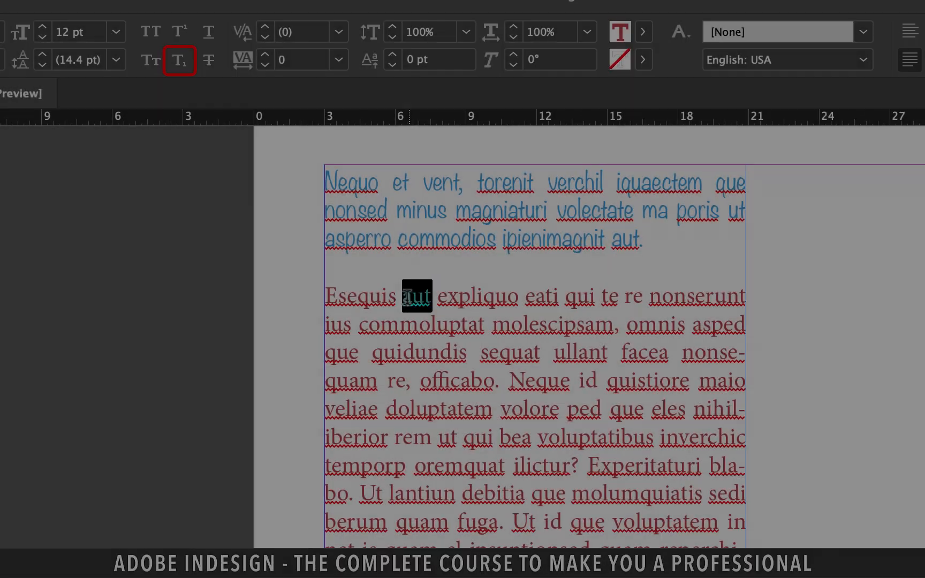
click(180, 60)
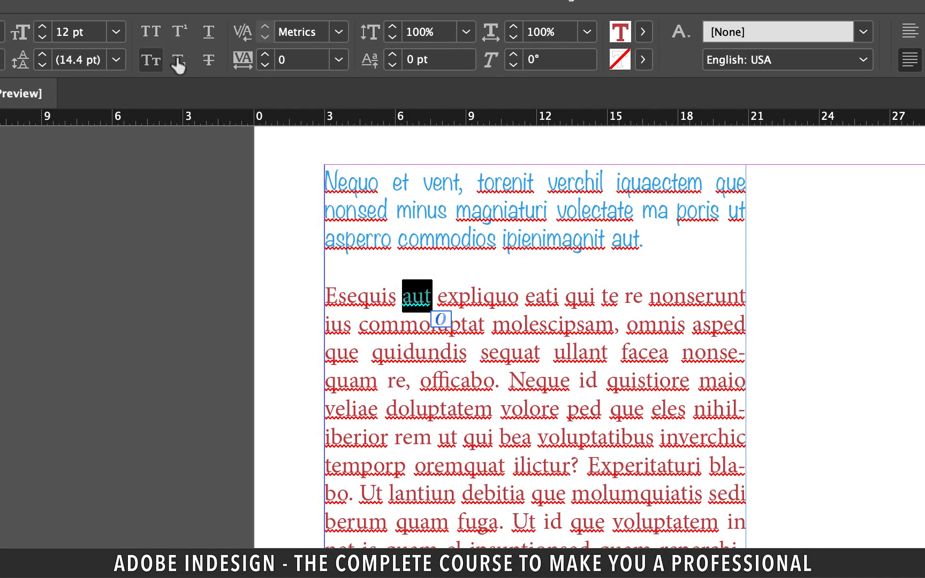
click(179, 59)
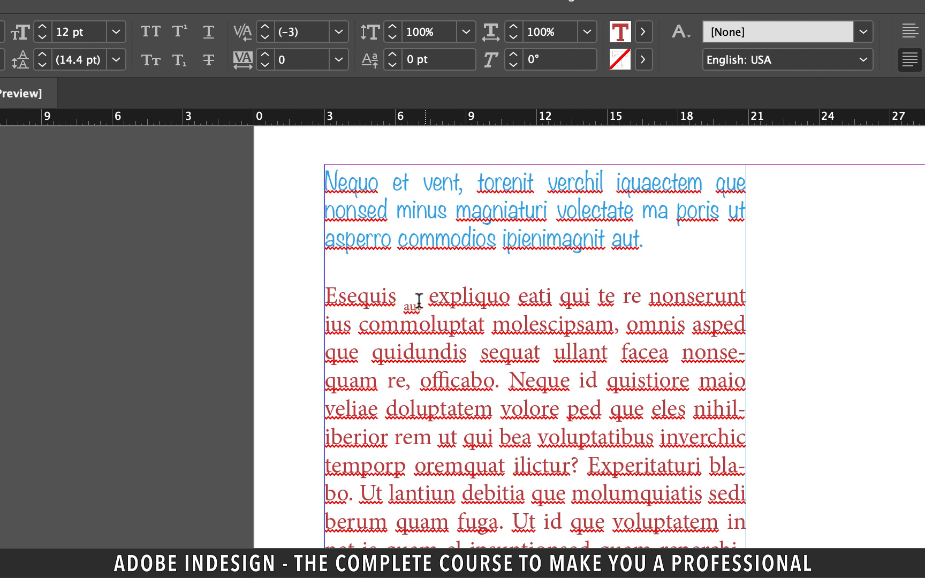
double_click(416, 295)
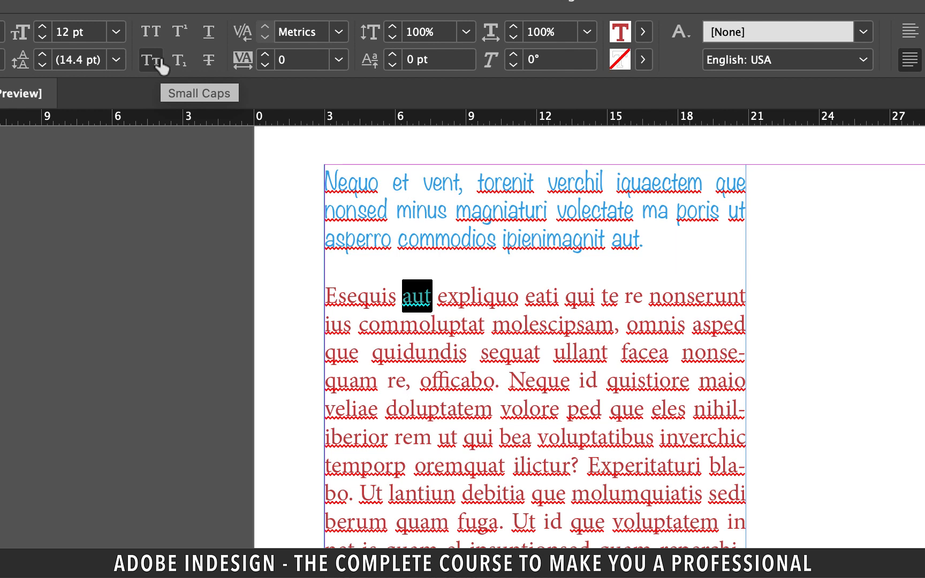
click(151, 59)
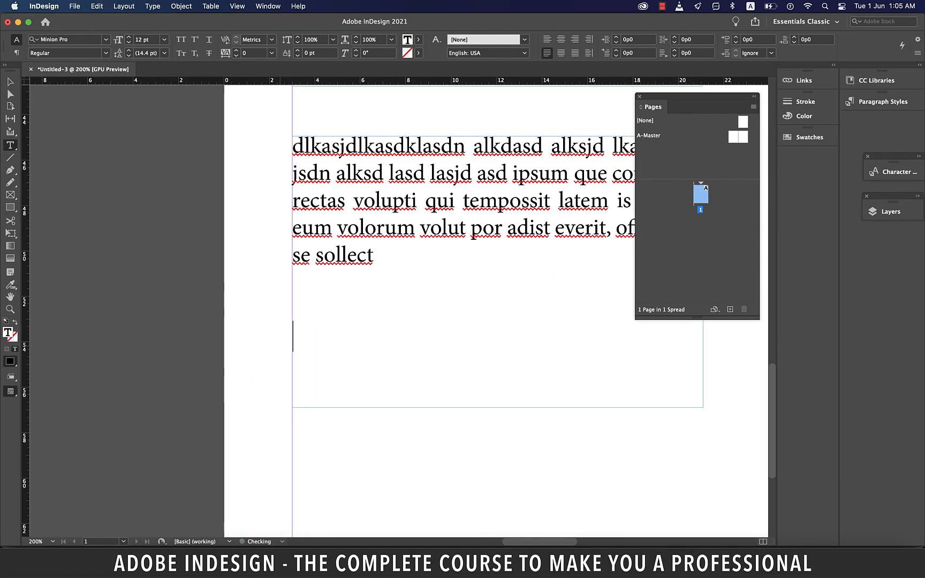
Step: Type ADOBE in all capitals on a new line under the small-caps Adobe, then stop editing
text(Adobe)
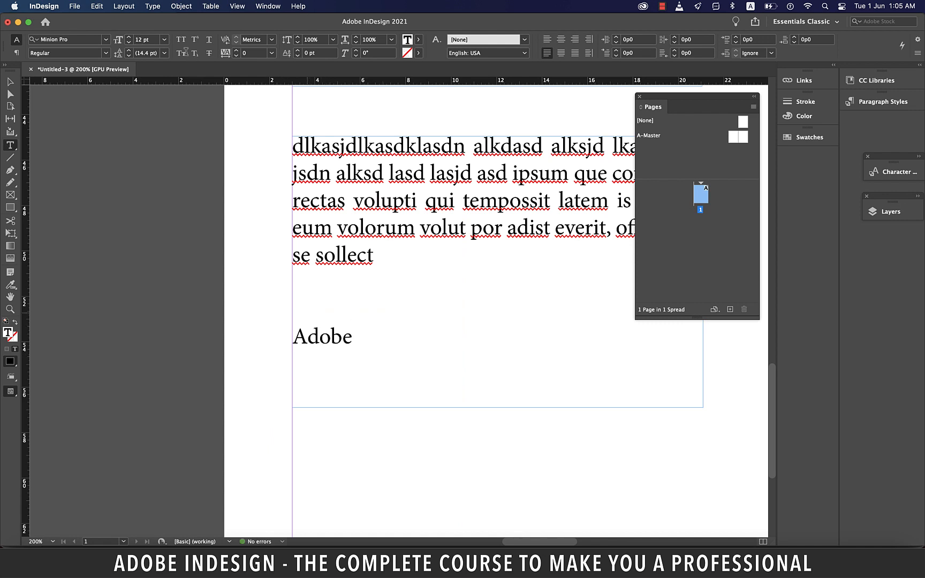
double_click(300, 336)
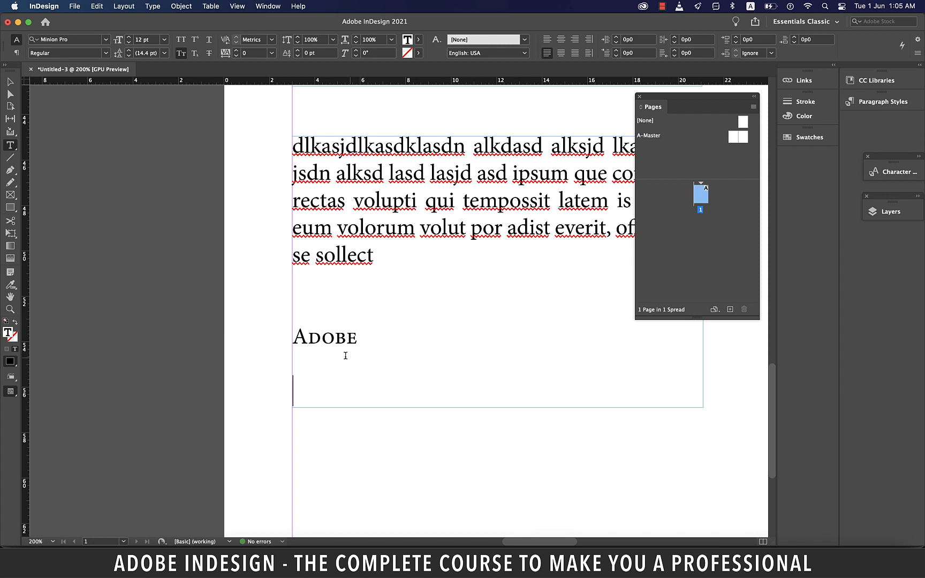
text(ADOBE)
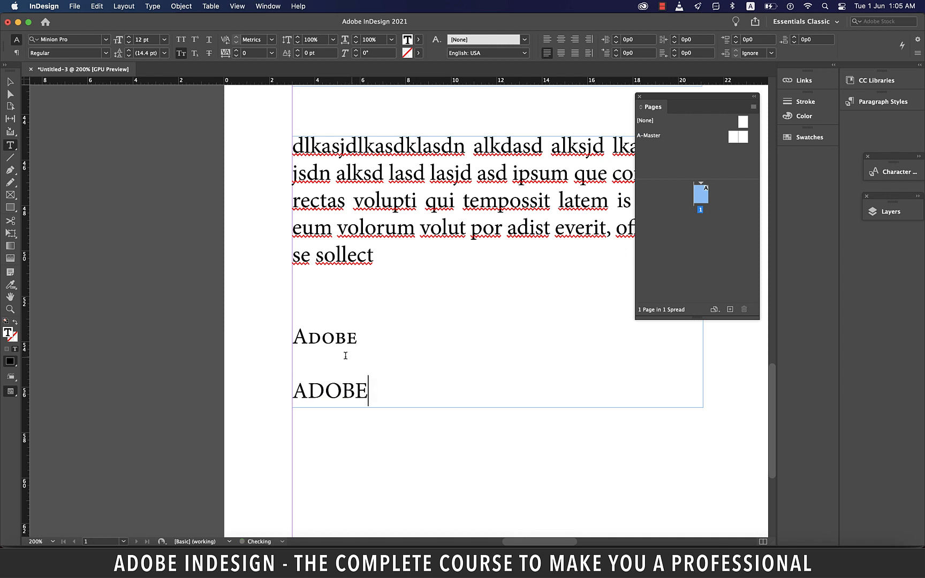
click(11, 82)
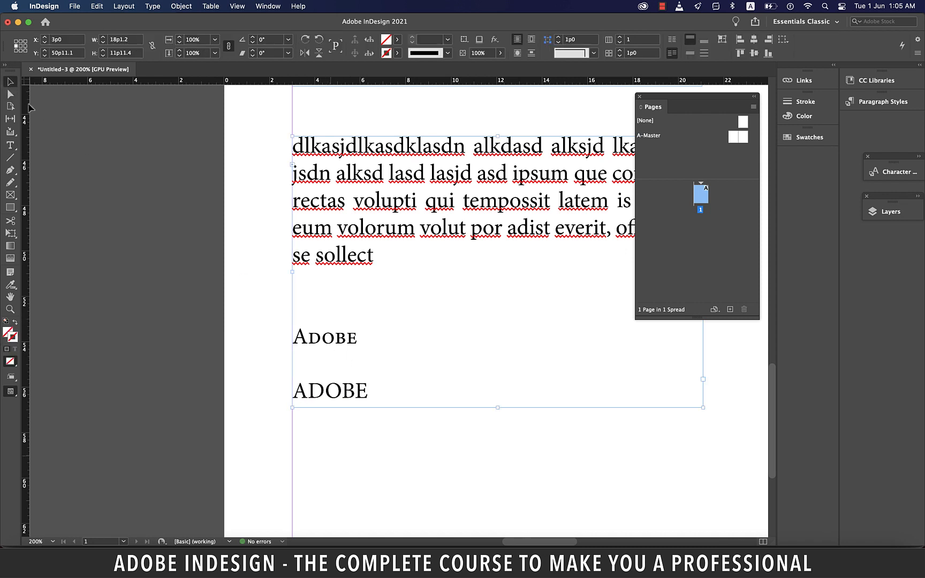
click(353, 403)
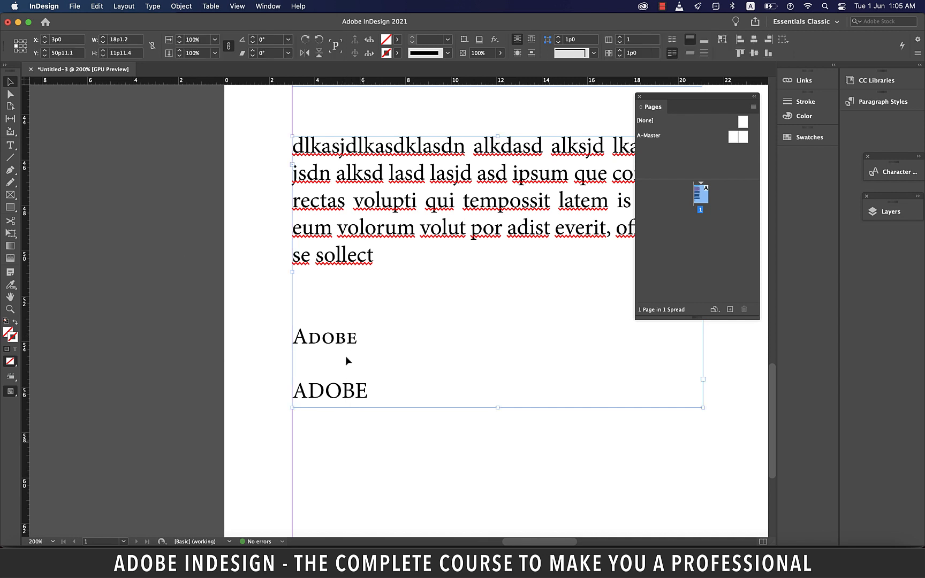
click(11, 145)
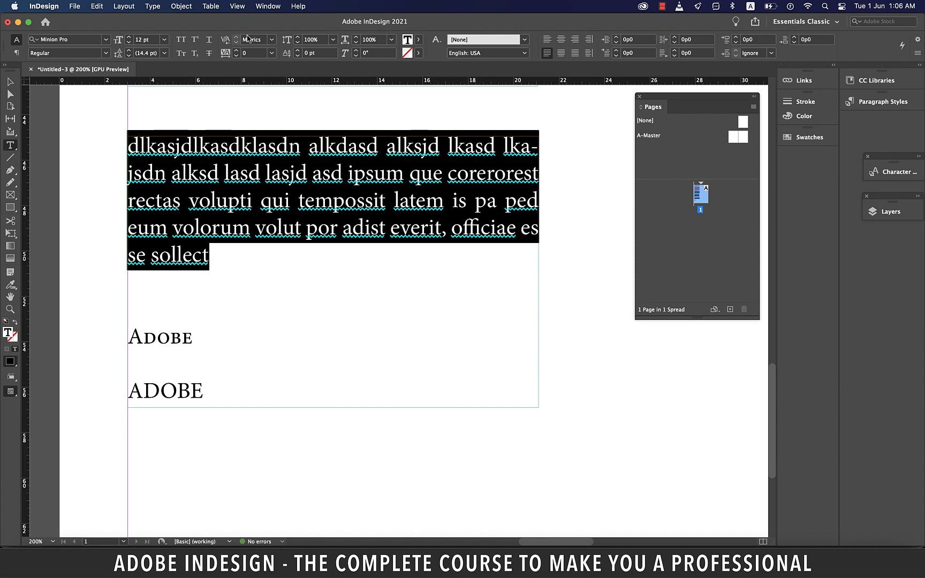
mouse_move(236, 54)
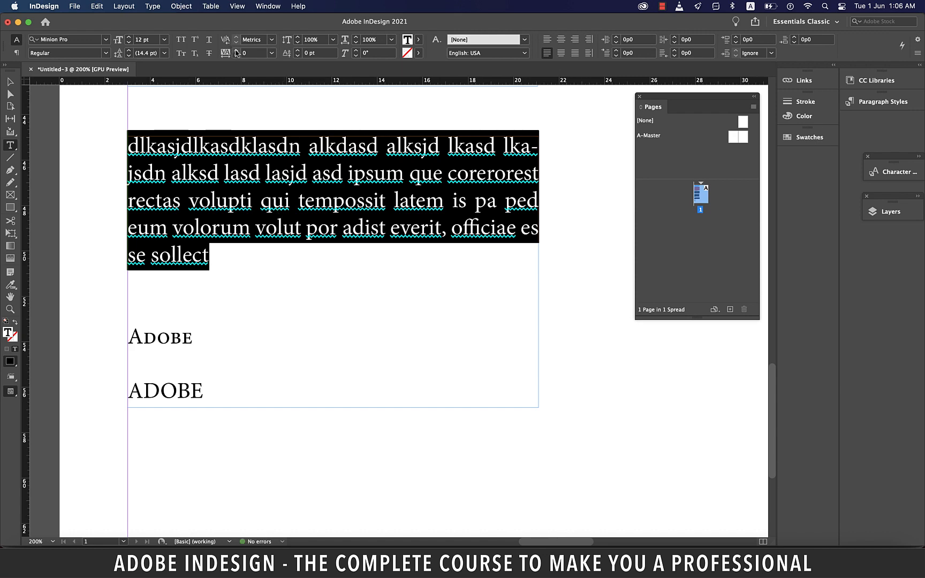
Step: Raise the first paragraph's tracking through 20, 40 and 100, then reset it to 0
text(20)
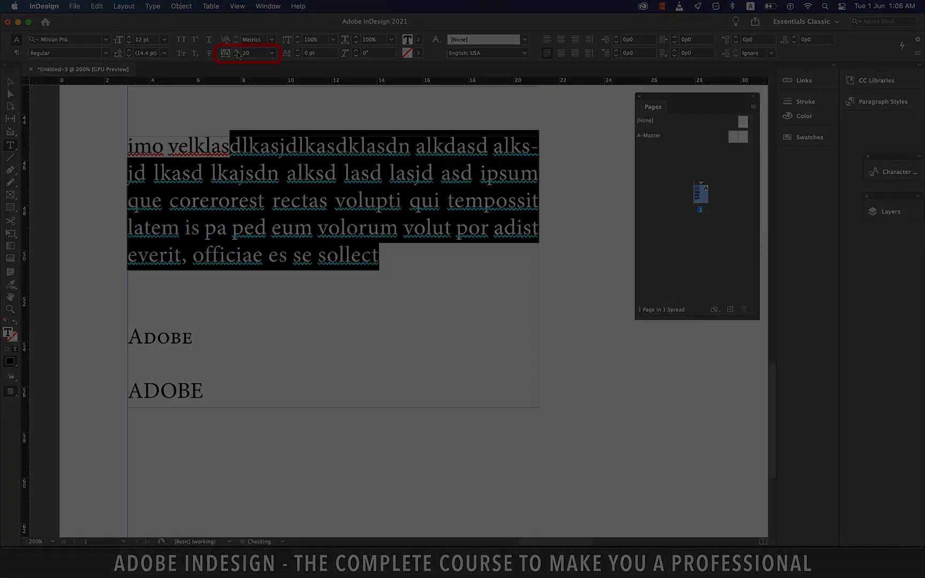
text(40)
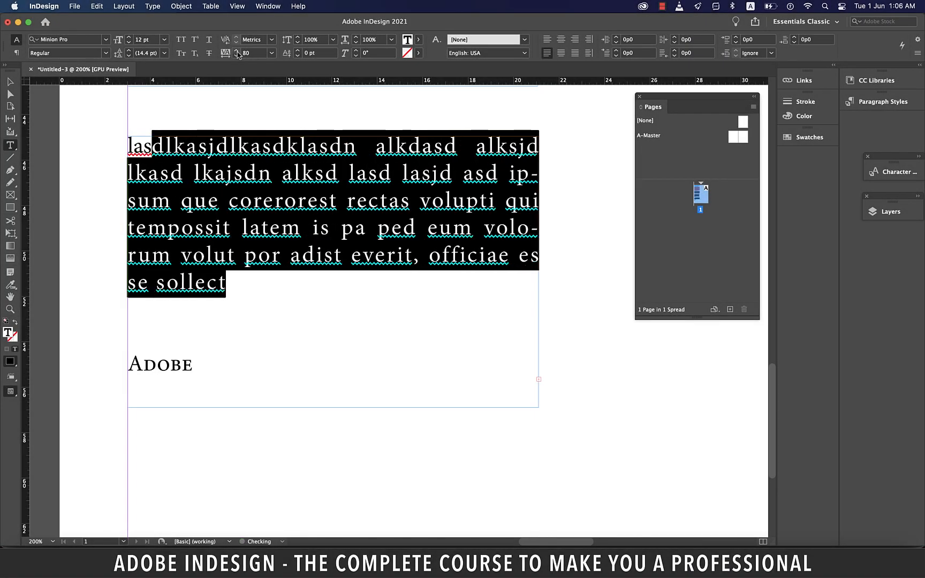
click(270, 50)
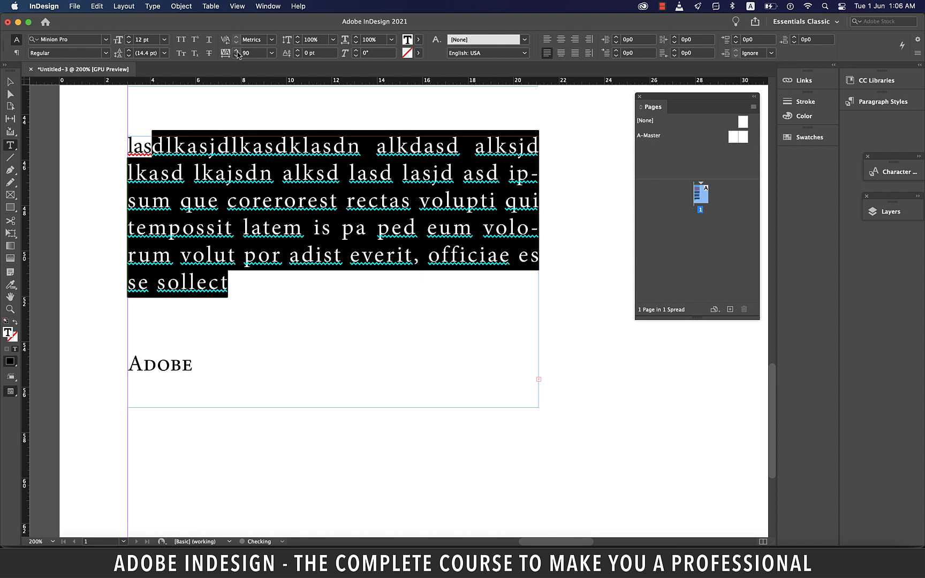
text(100)
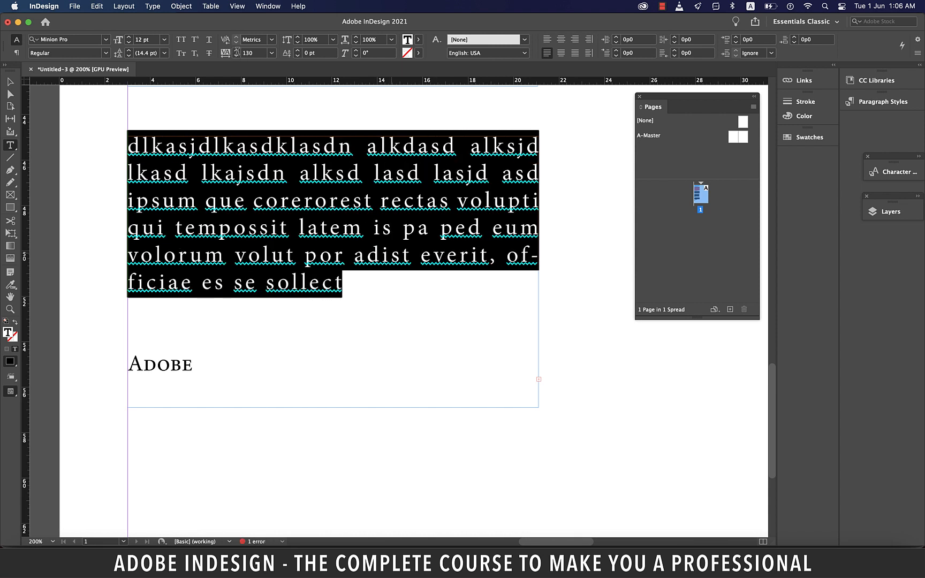
click(251, 53)
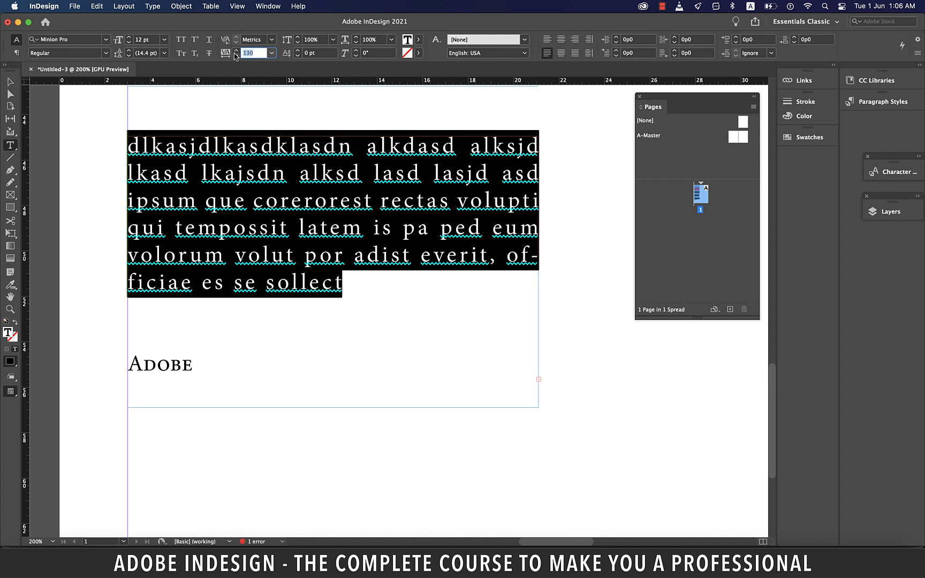
text(0)
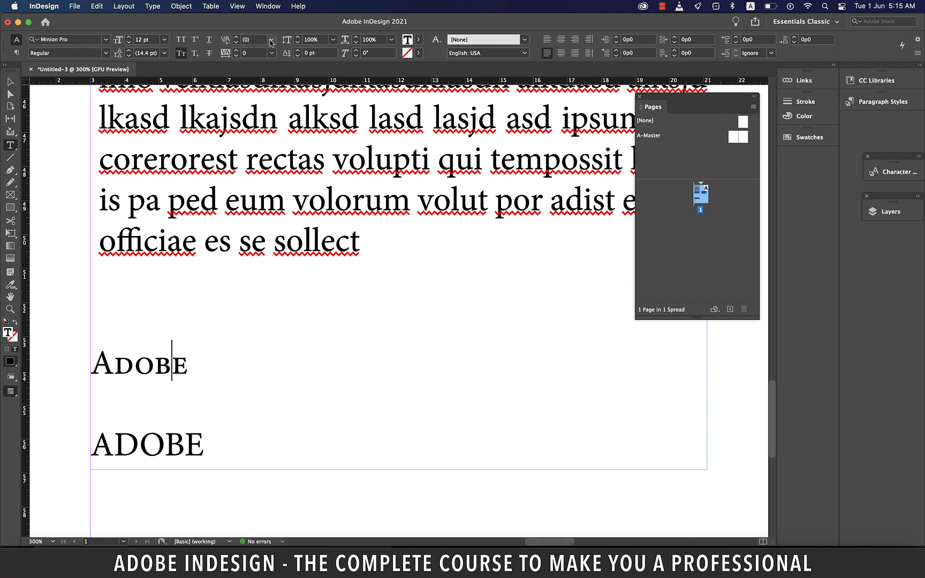
Step: Apply a kerning of 75 between the B and E of the small-caps Adobe
click(272, 40)
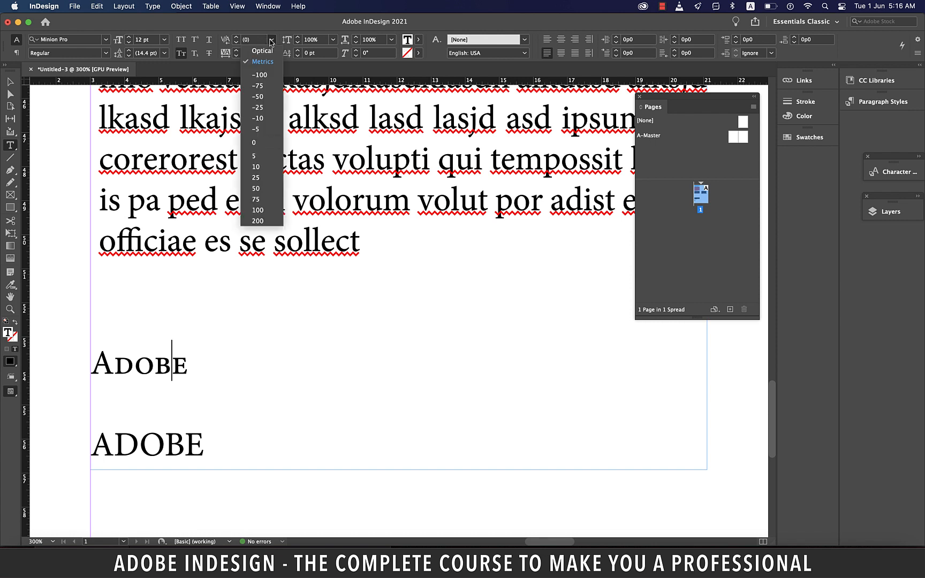
click(259, 75)
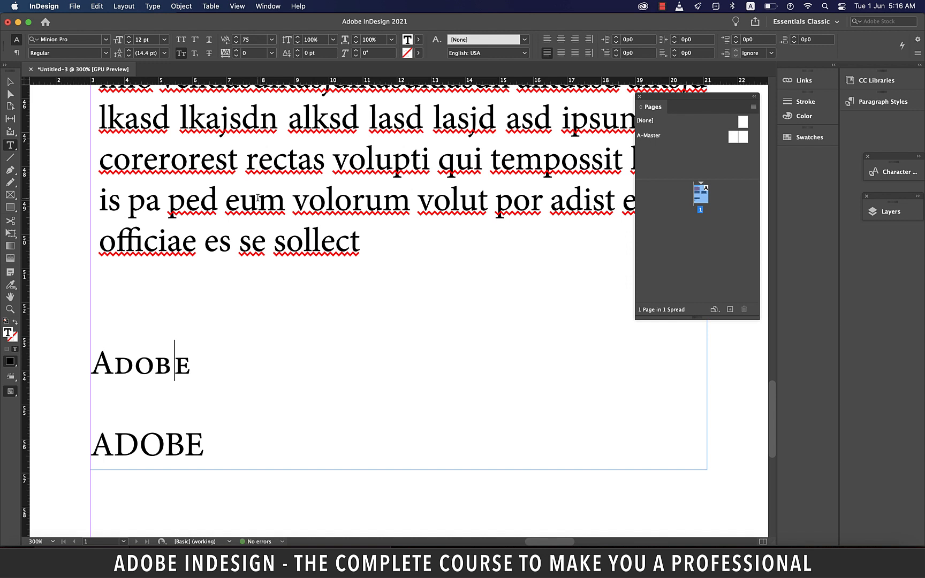
click(272, 40)
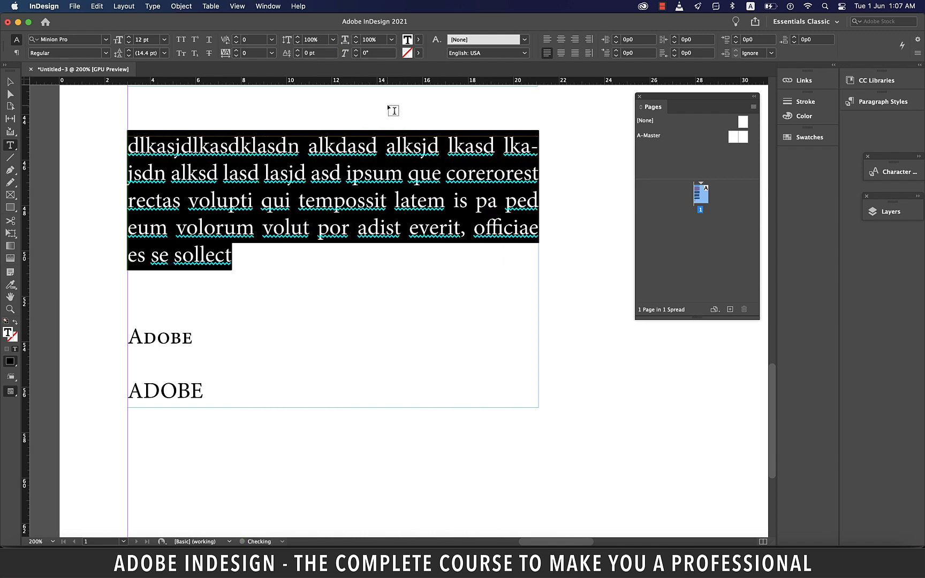
Step: Set the first paragraph's skew angle to 8 degrees
click(376, 53)
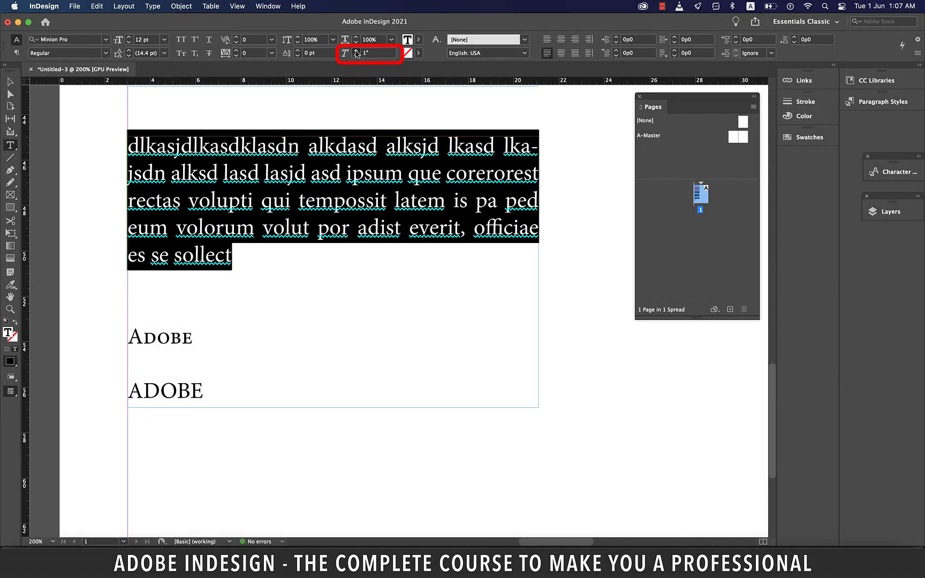
text(8p0.6)
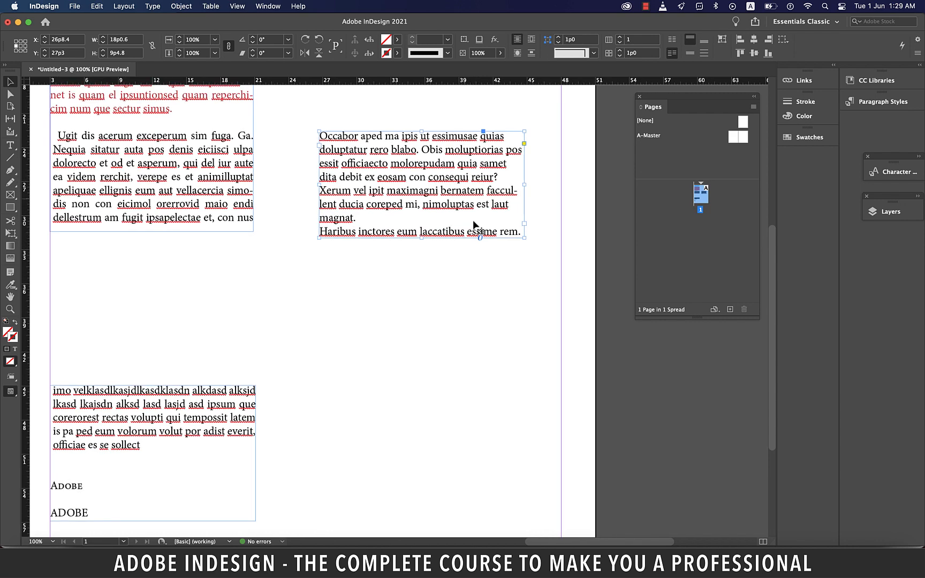
mouse_move(422, 242)
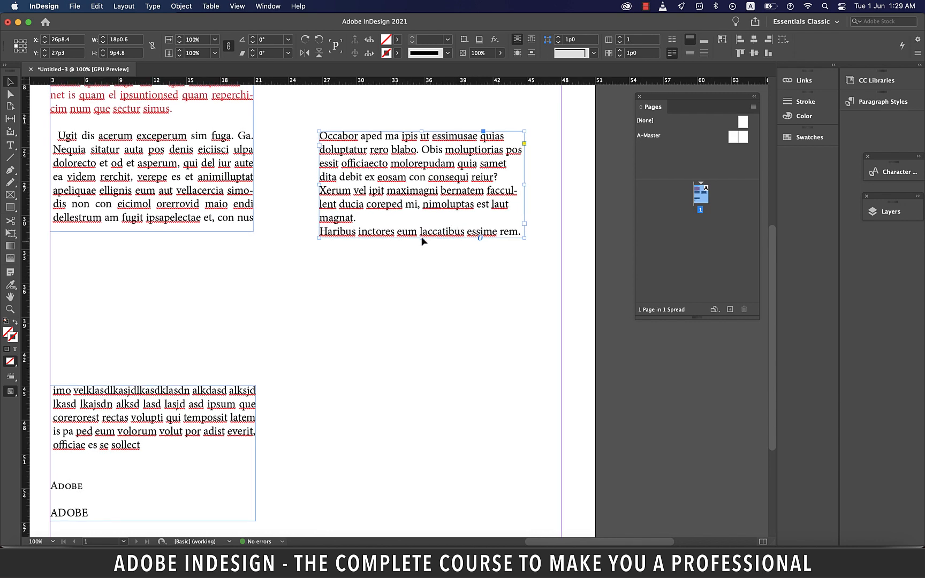
Step: Try and undo a plain frame resize, then scale the Occabor frame and text down together
drag(421, 239, 421, 274)
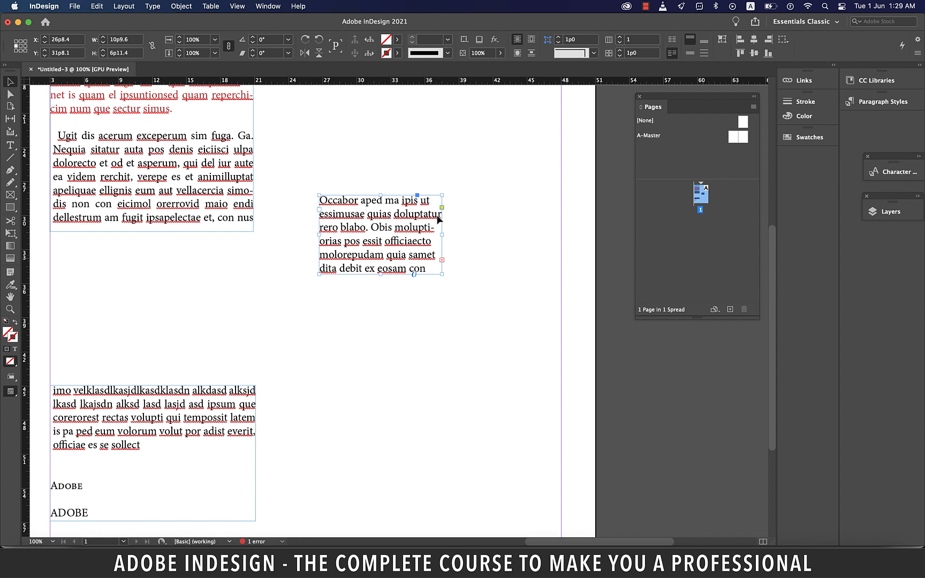
mouse_move(455, 255)
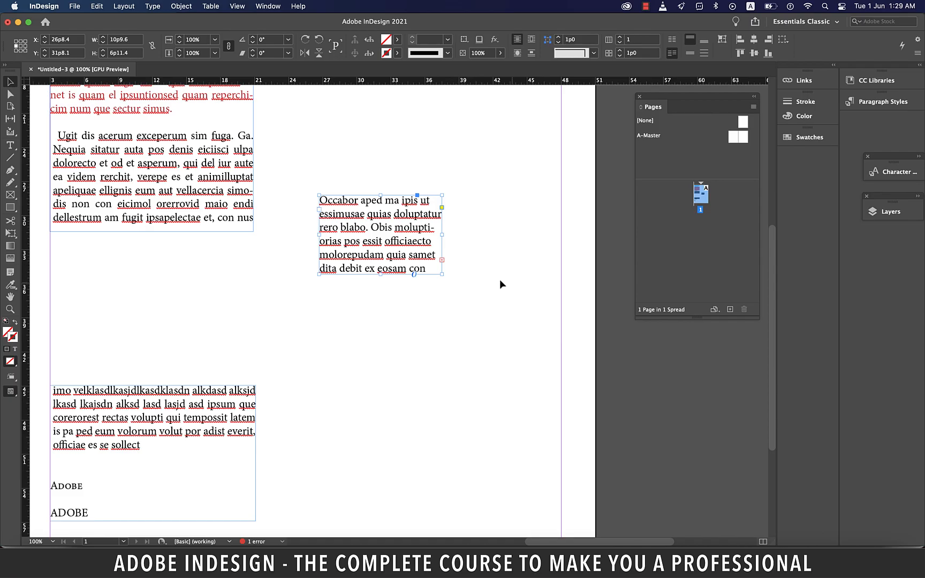
key(cmd+z)
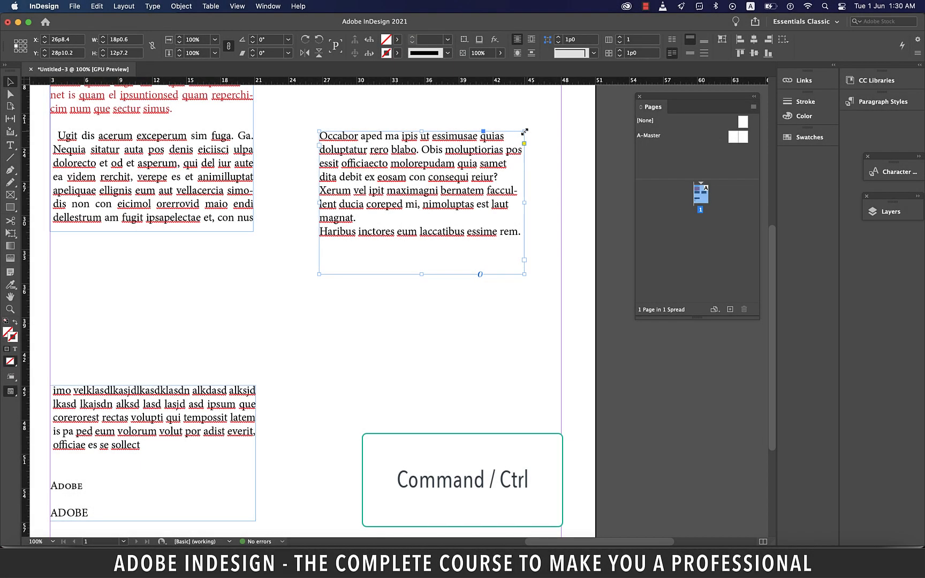
drag(524, 260, 434, 274)
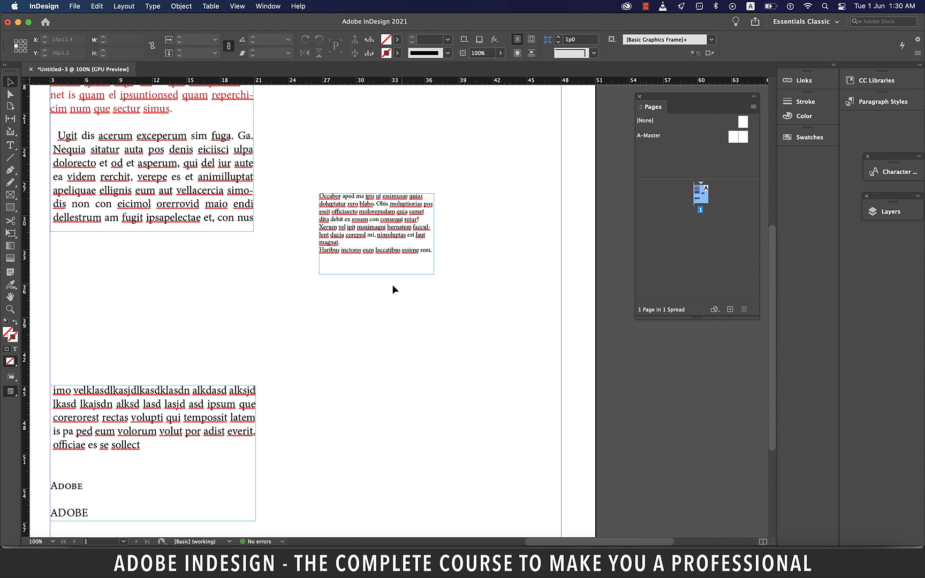
mouse_move(418, 261)
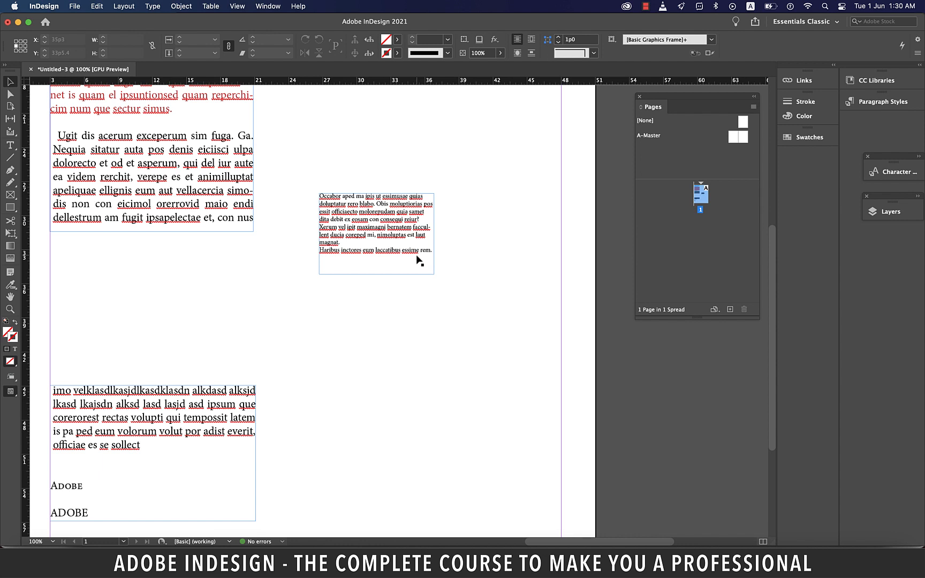